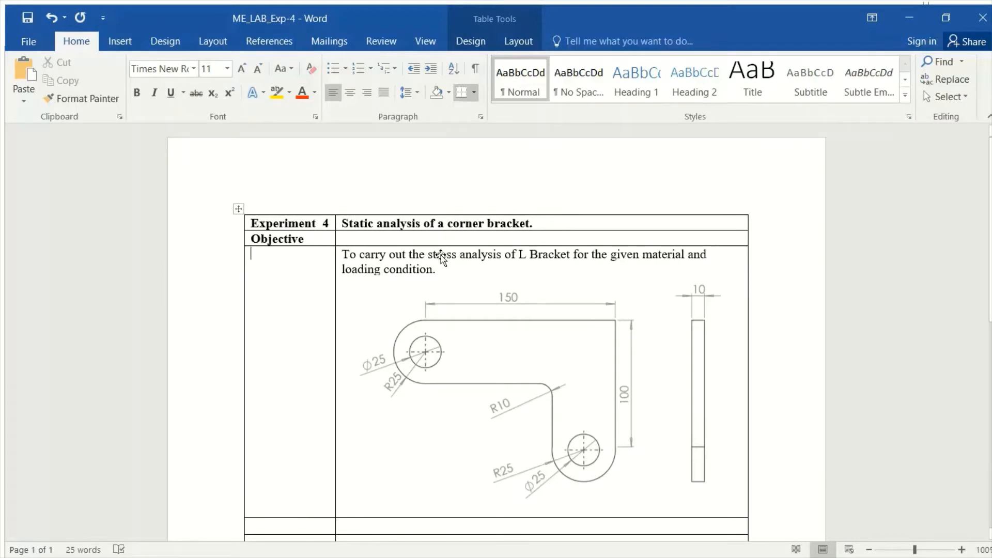
pyautogui.moveTo(439, 327)
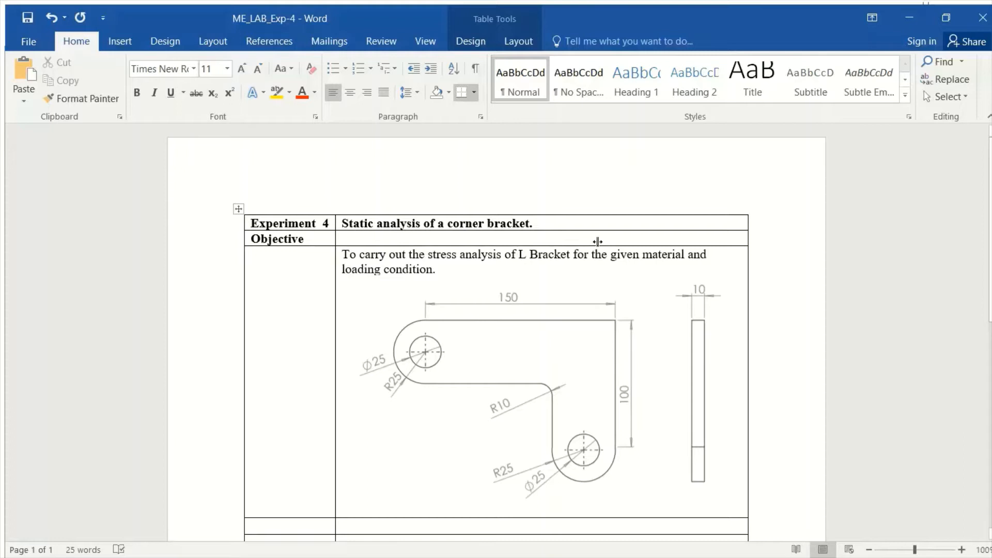
pyautogui.moveTo(549, 279)
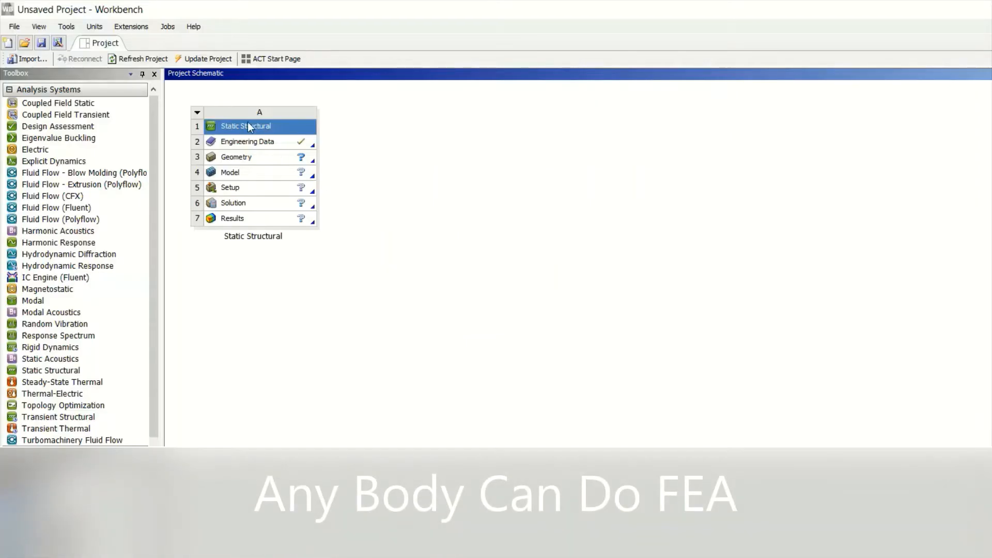
# Confirm Structural Steel in Engineering Data, then open the Geometry cell in DesignModeler
pyautogui.doubleClick(247, 141)
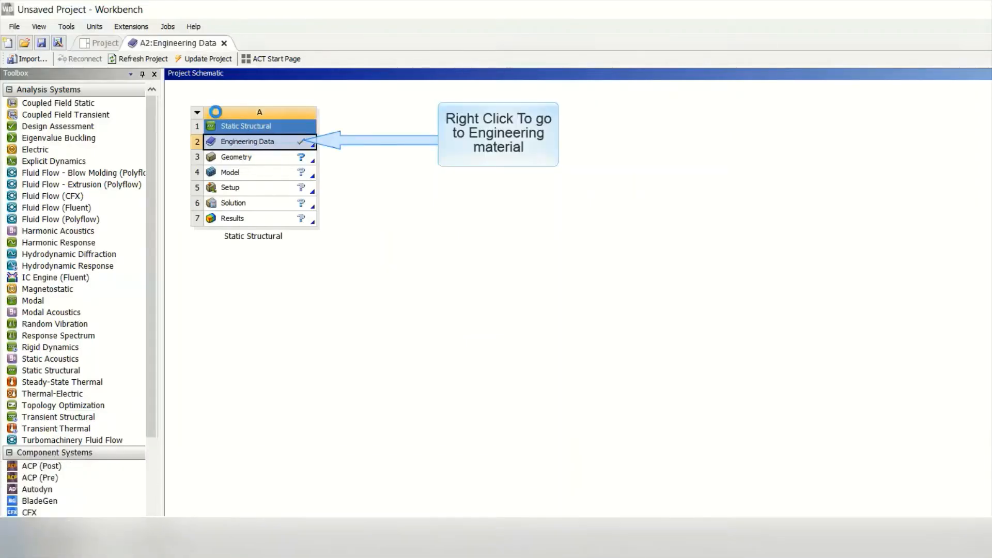
pyautogui.doubleClick(246, 141)
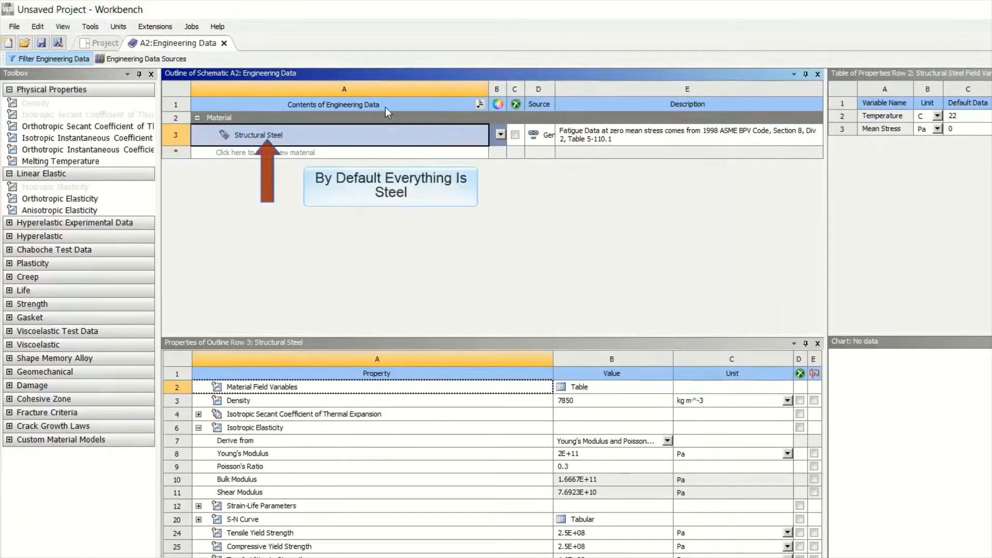
pyautogui.click(104, 43)
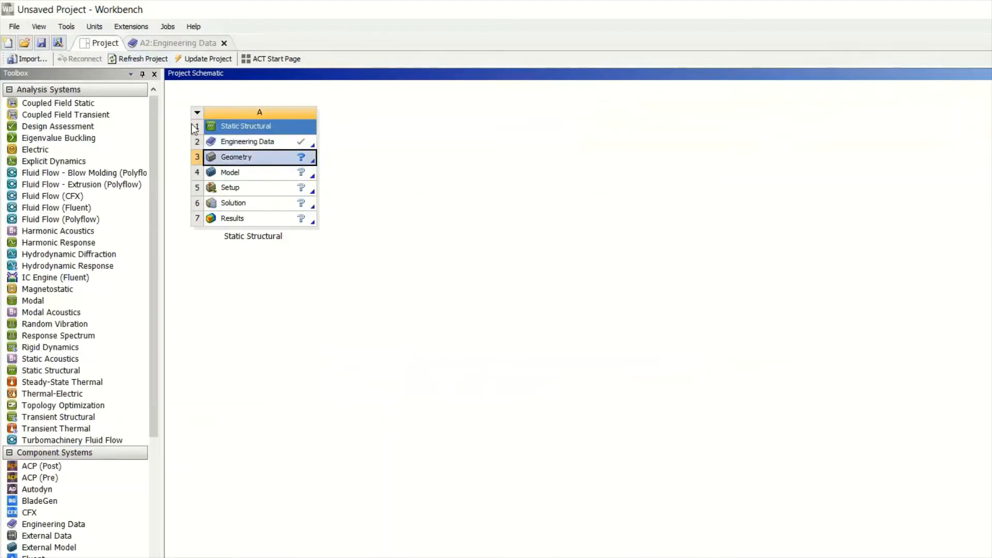
pyautogui.rightClick(236, 157)
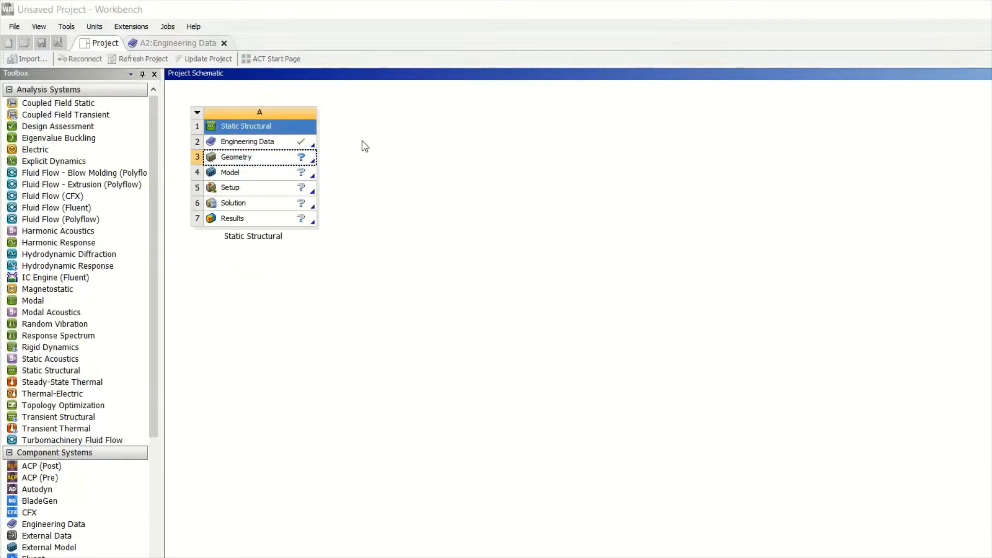
pyautogui.moveTo(344, 146)
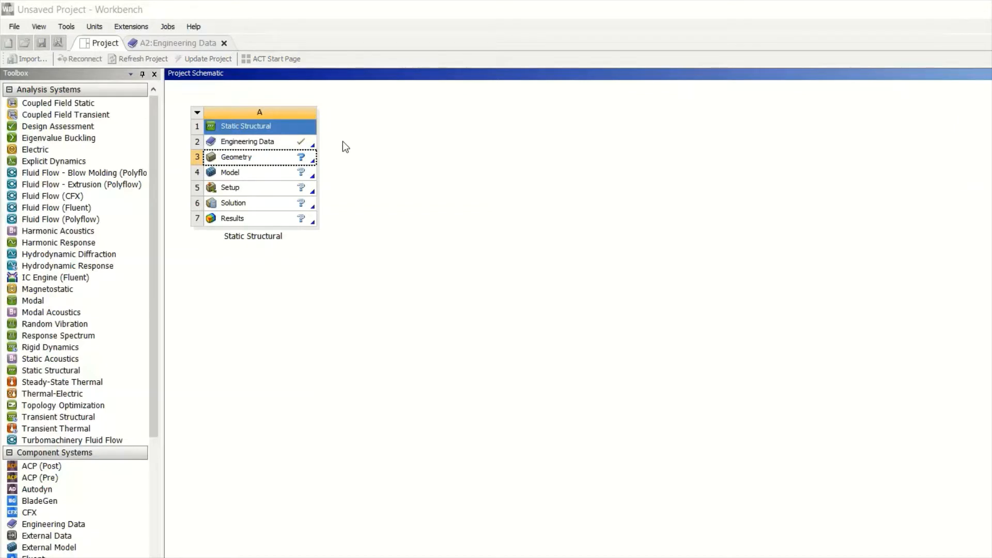
pyautogui.doubleClick(258, 157)
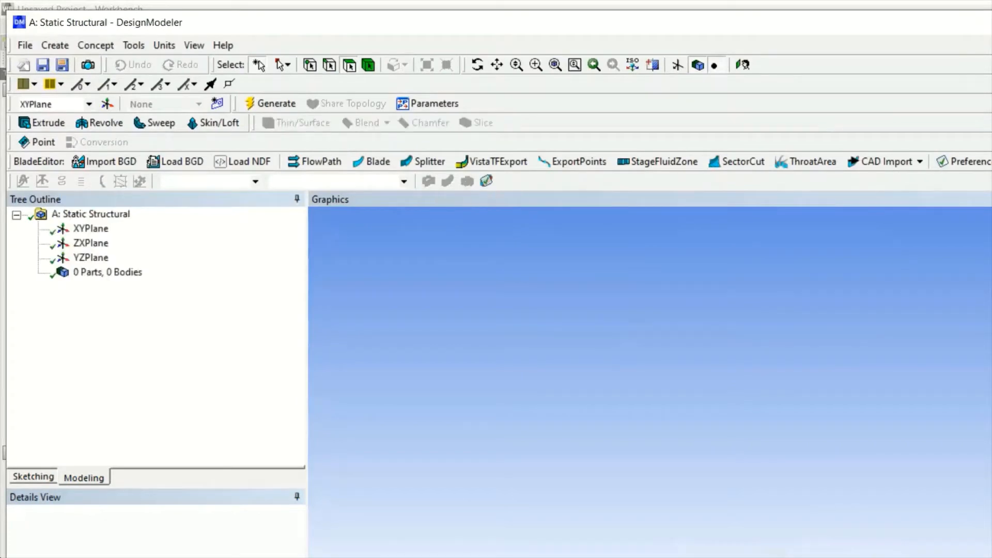
pyautogui.moveTo(322, 29)
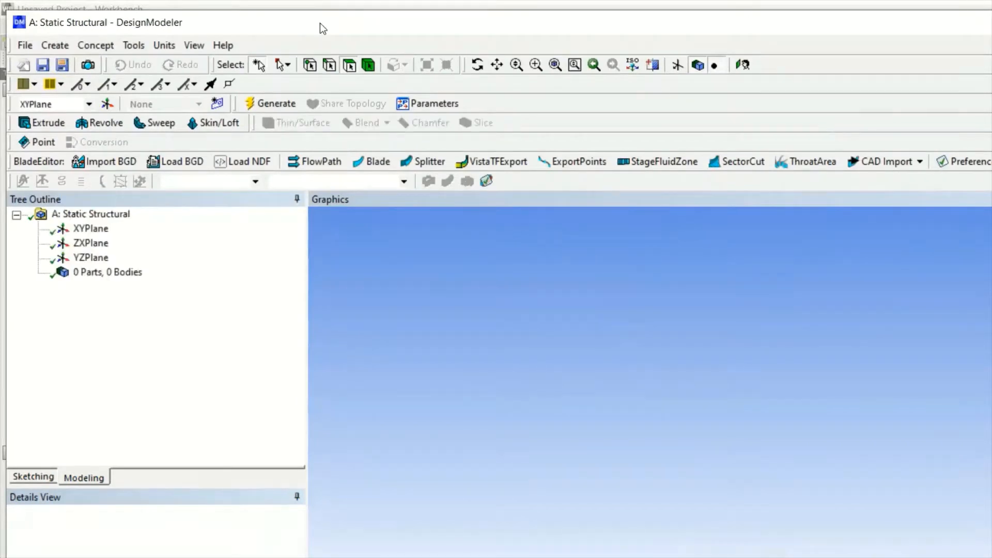
# Set model units to millimetres and start sketching on the XYPlane
pyautogui.click(164, 45)
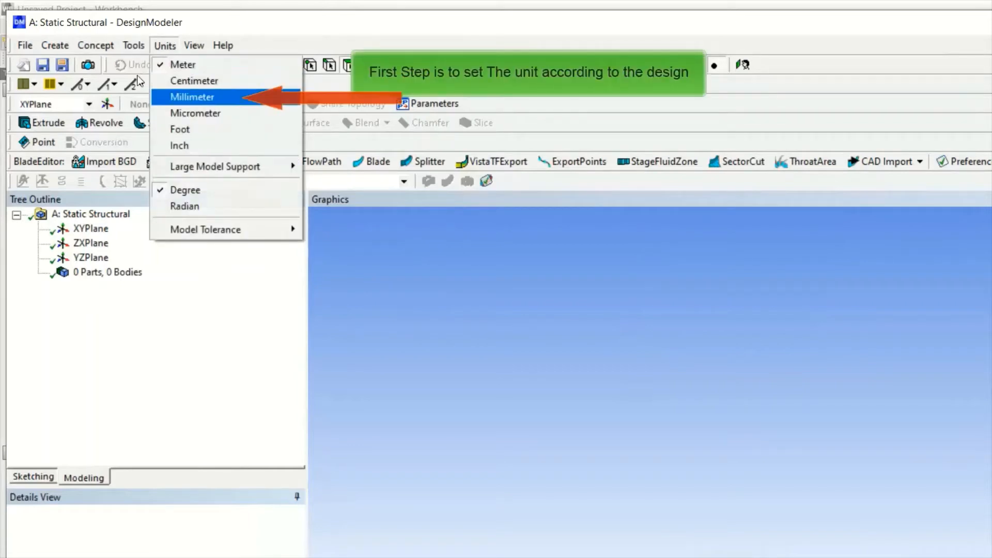
pyautogui.click(192, 97)
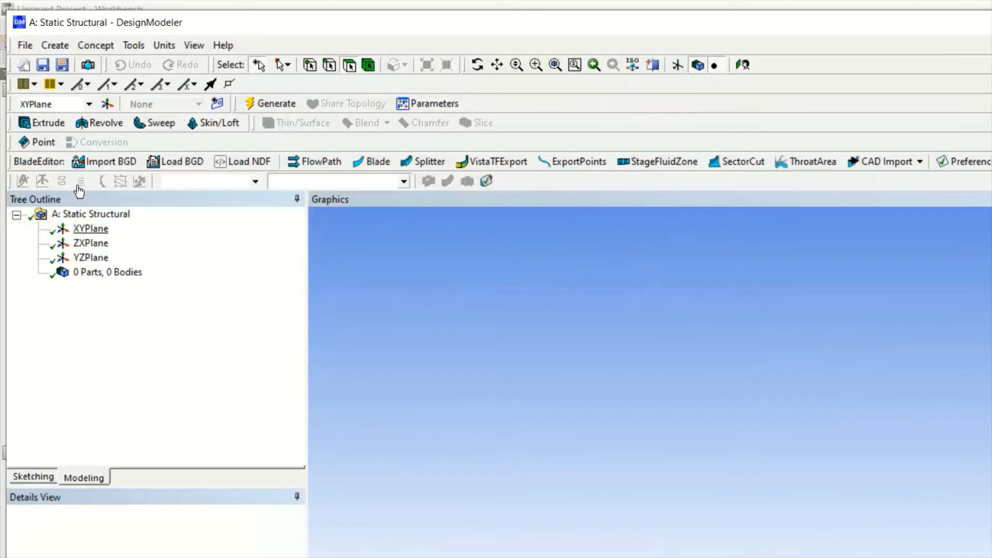
pyautogui.click(91, 228)
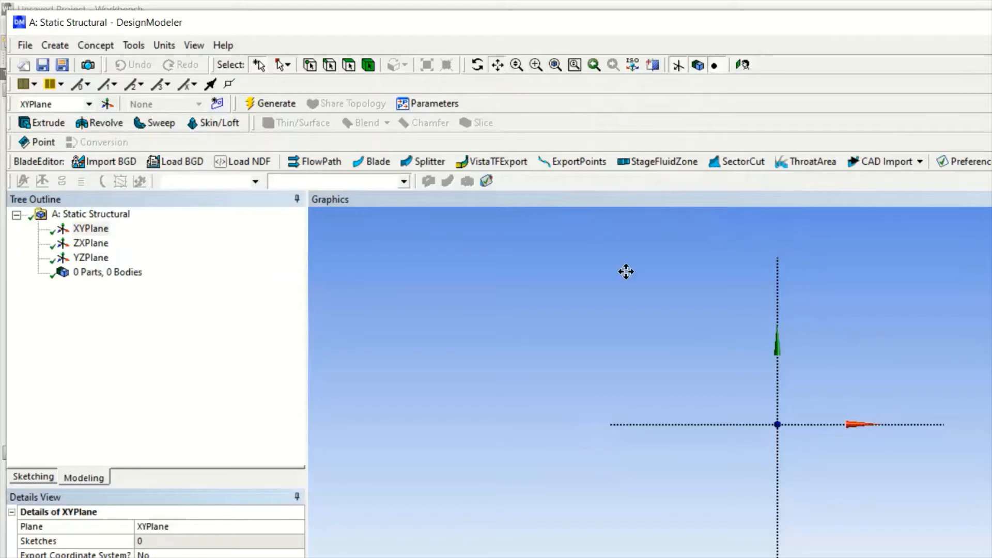
pyautogui.moveTo(626, 273); pyautogui.dragTo(440, 207)
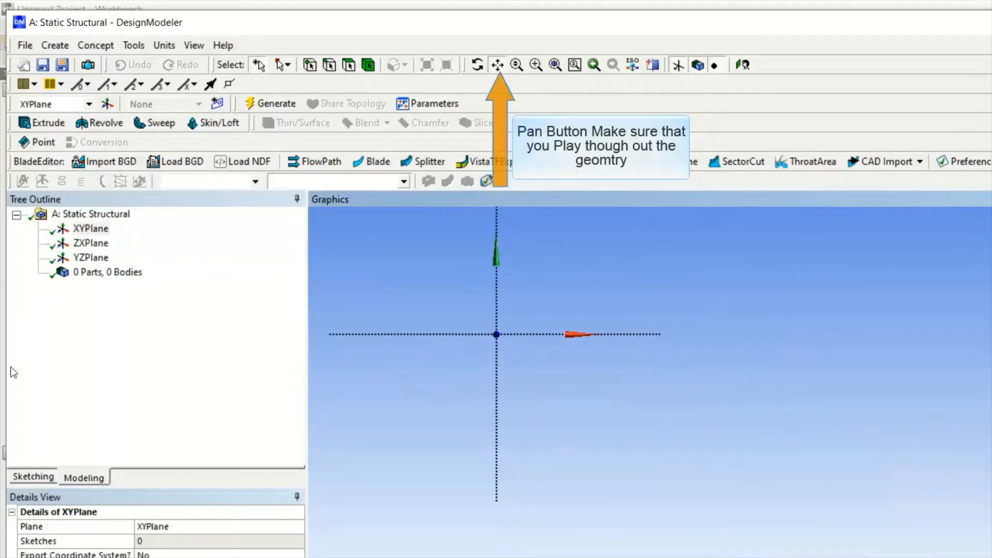
pyautogui.click(32, 476)
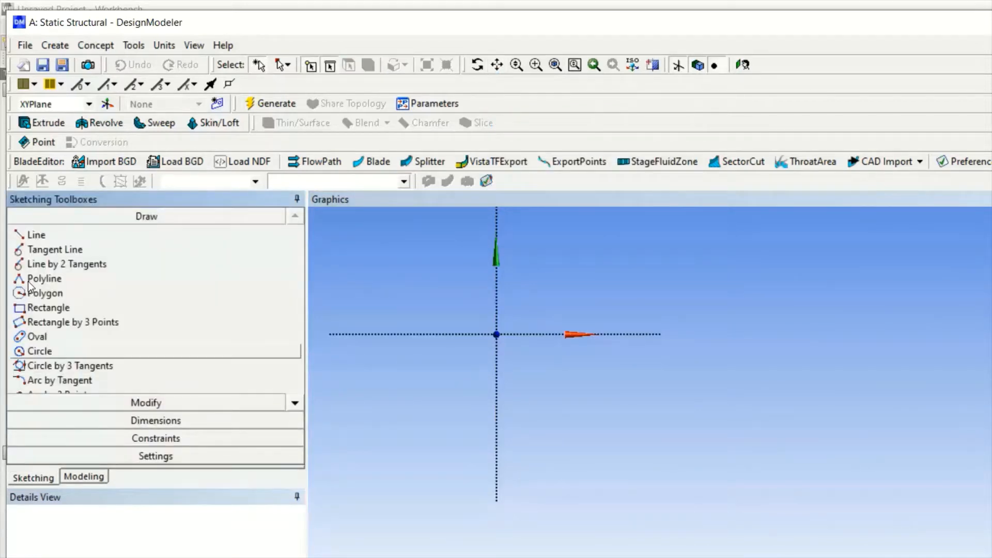
# Draw a circle centred on the origin in Sketch1 with diameter dimension D1
pyautogui.click(40, 351)
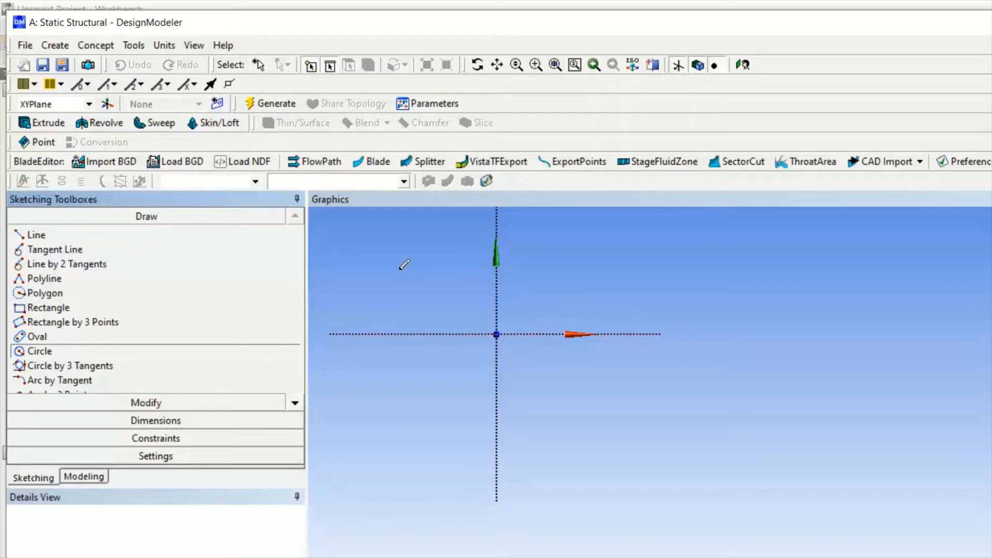
pyautogui.moveTo(414, 285)
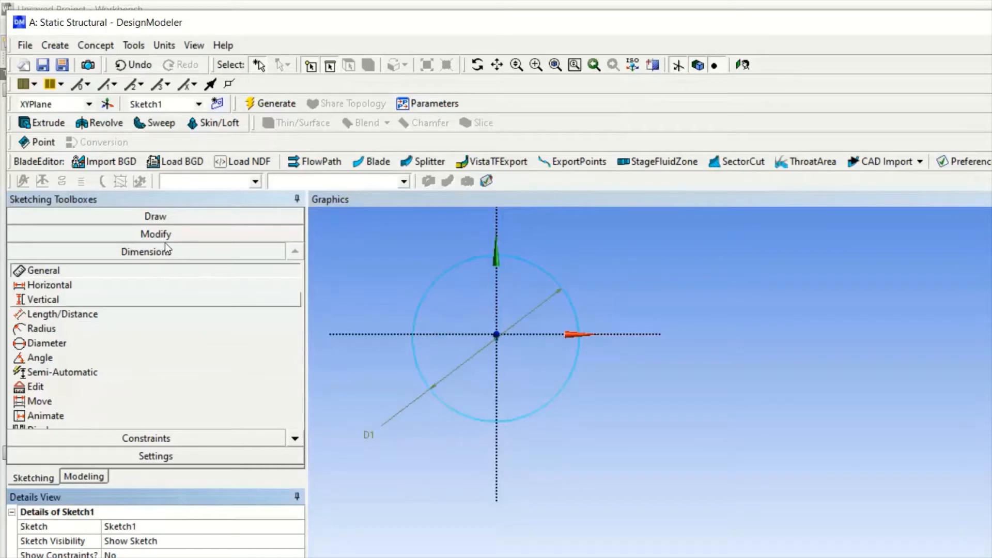
pyautogui.moveTo(124, 202)
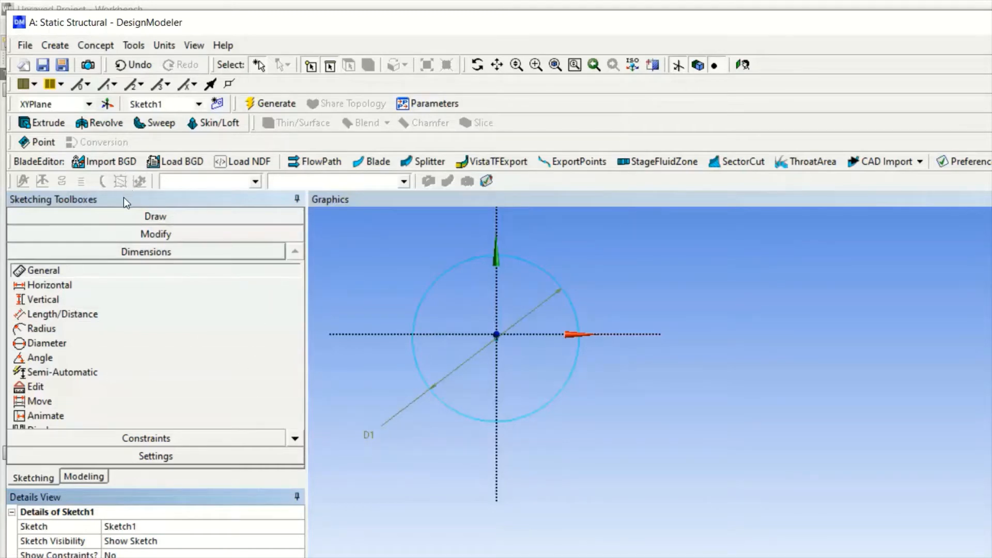
pyautogui.click(155, 216)
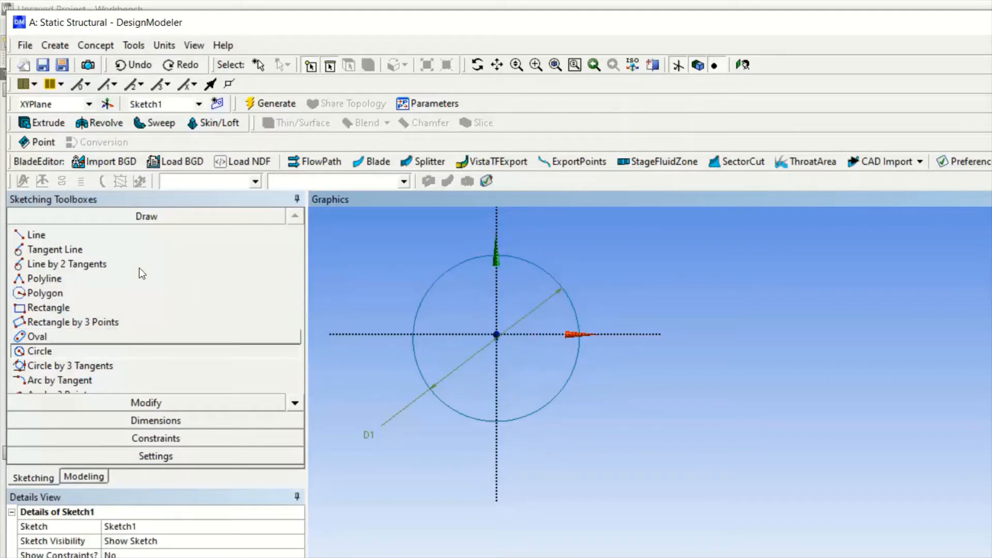
pyautogui.moveTo(244, 278)
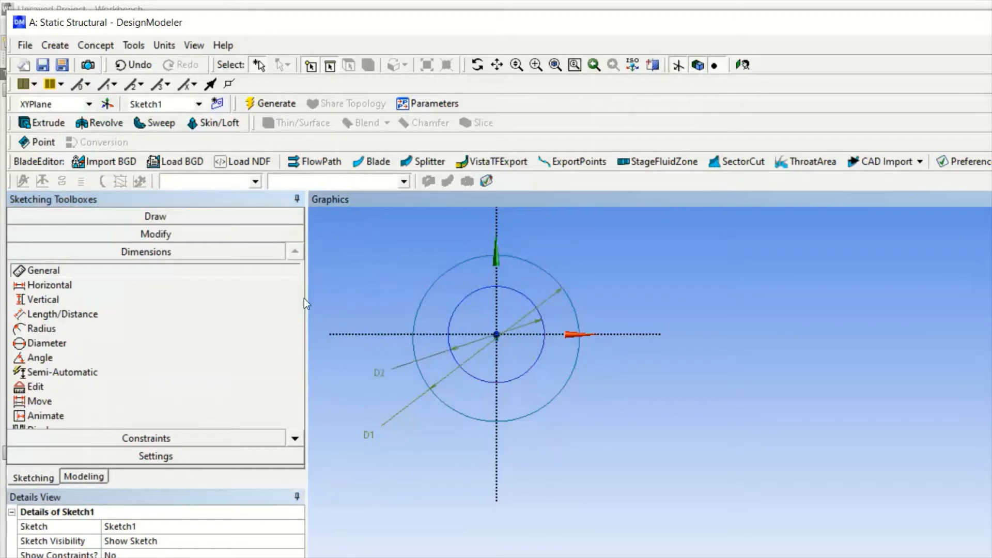
pyautogui.moveTo(133, 493)
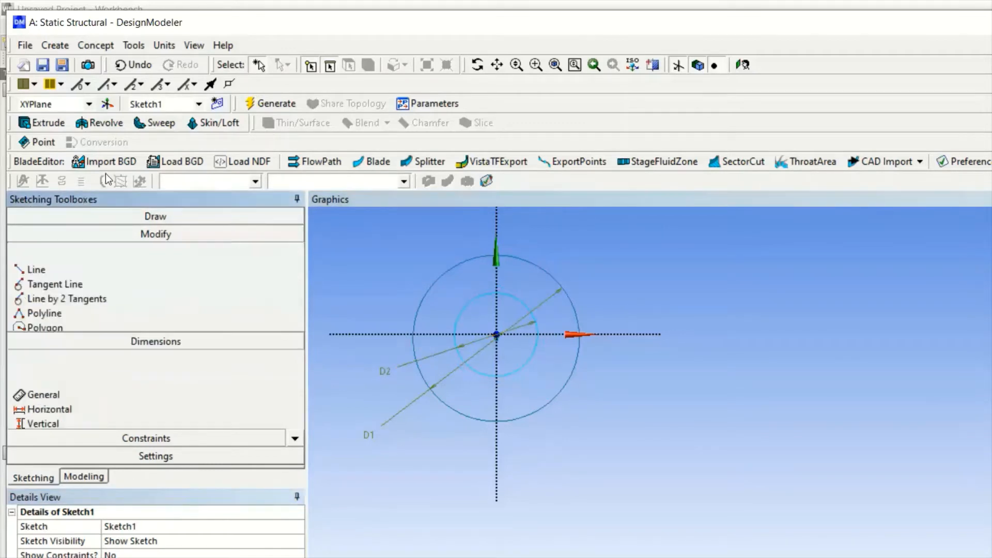
# Add a second concentric circle with diameter D2, plus an offset circle pair
pyautogui.click(154, 216)
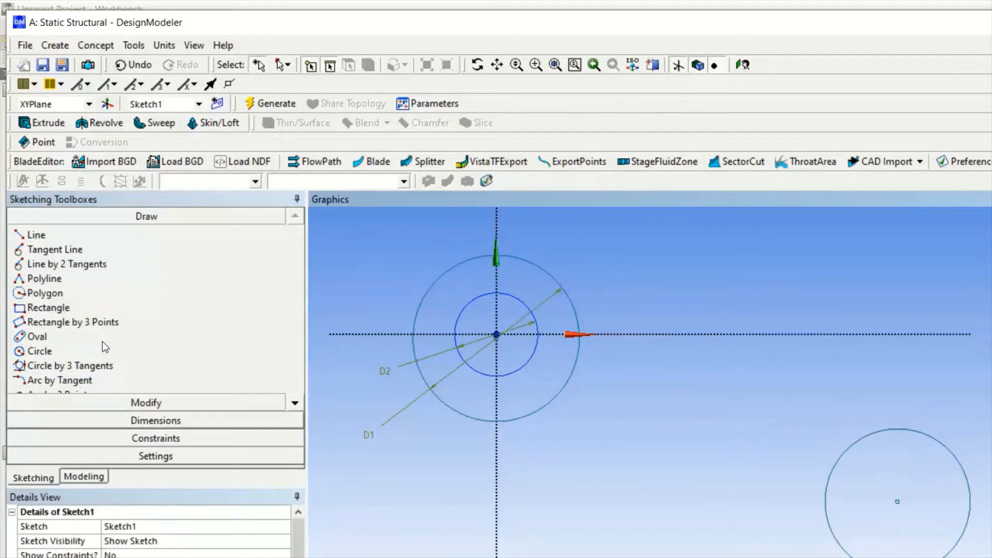
pyautogui.click(155, 420)
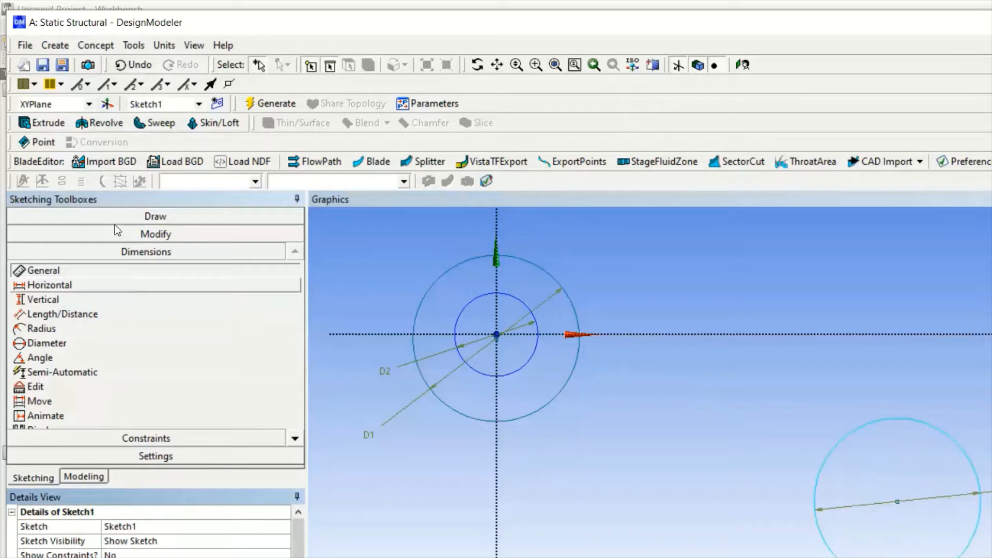
pyautogui.click(145, 216)
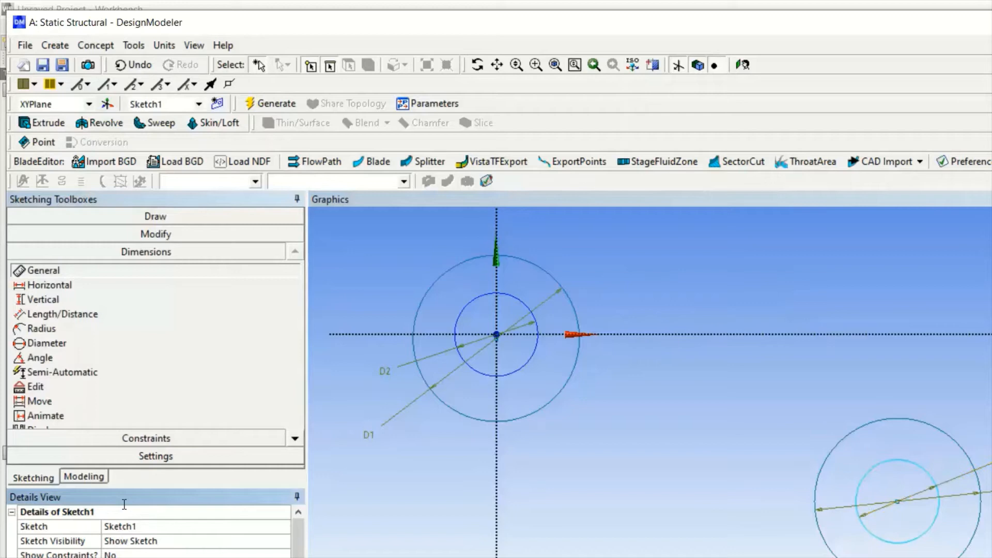
pyautogui.moveTo(938, 302)
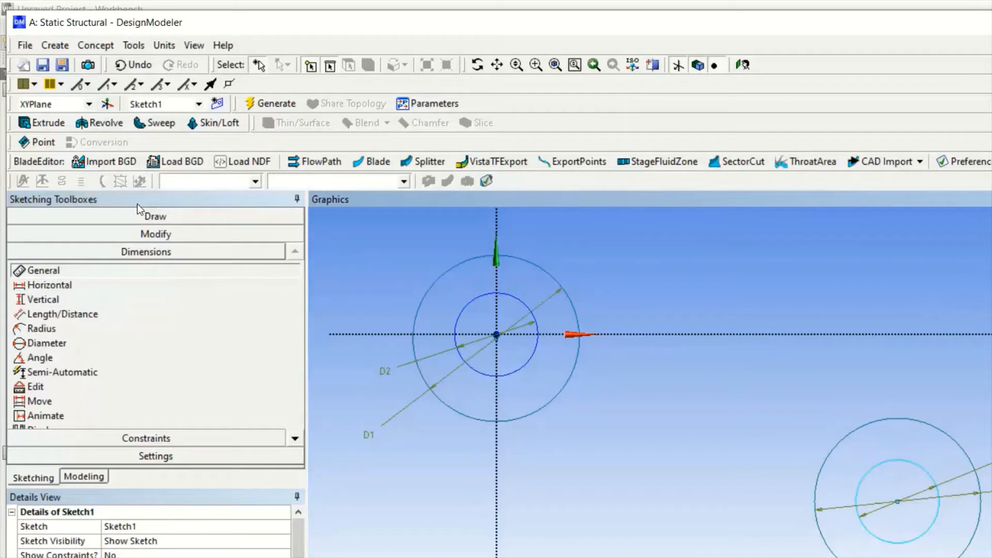
pyautogui.moveTo(737, 400)
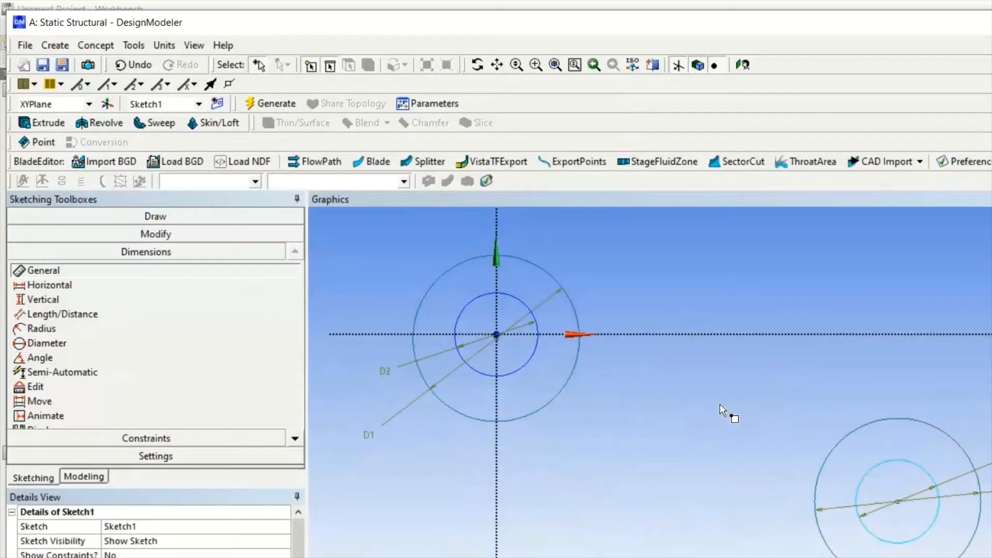
pyautogui.moveTo(572, 398)
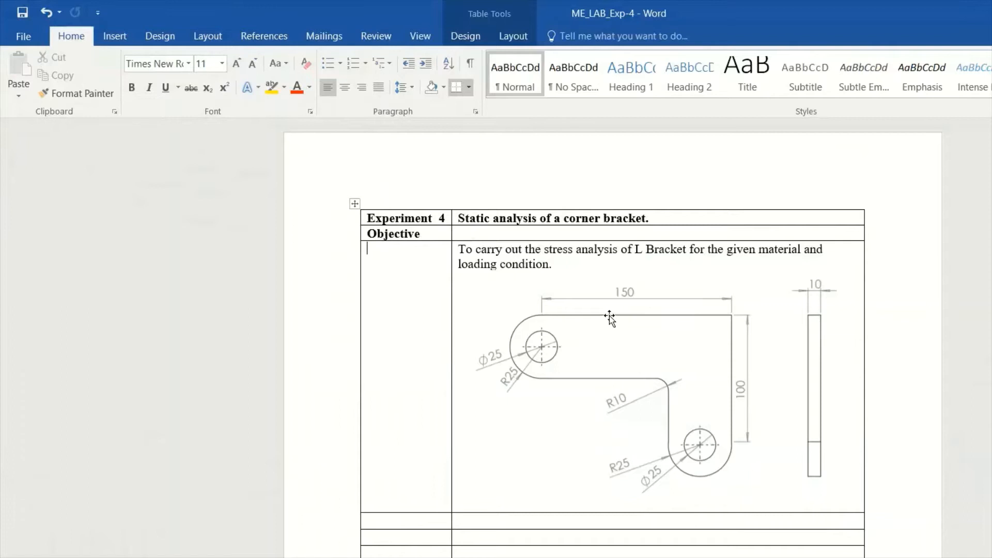
pyautogui.moveTo(827, 70)
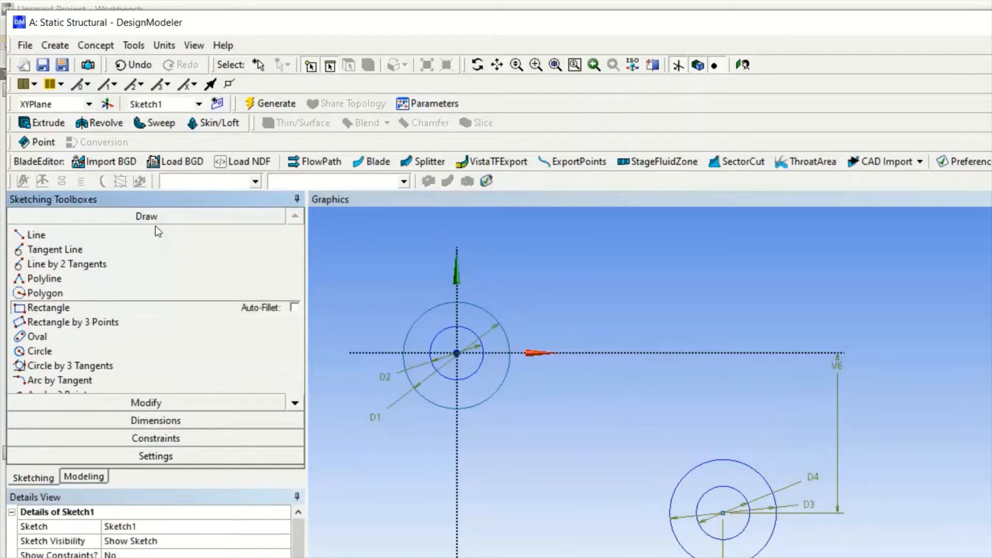
pyautogui.moveTo(371, 238)
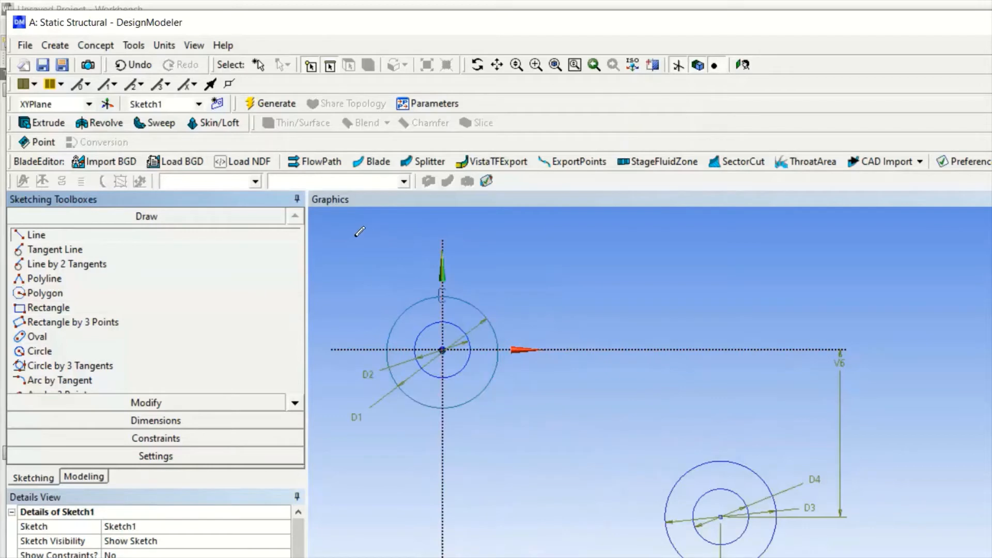
# Draw a horizontal straight line tangent to the circles for the bracket arm
pyautogui.moveTo(440, 295); pyautogui.dragTo(791, 295)
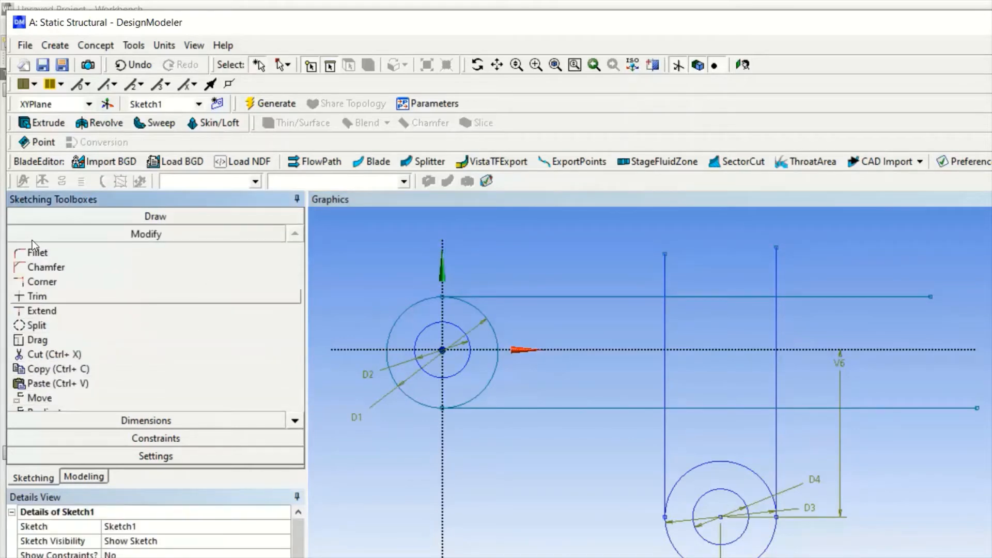
# Trim the excess line segments and arcs from the L-shaped outline
pyautogui.click(36, 296)
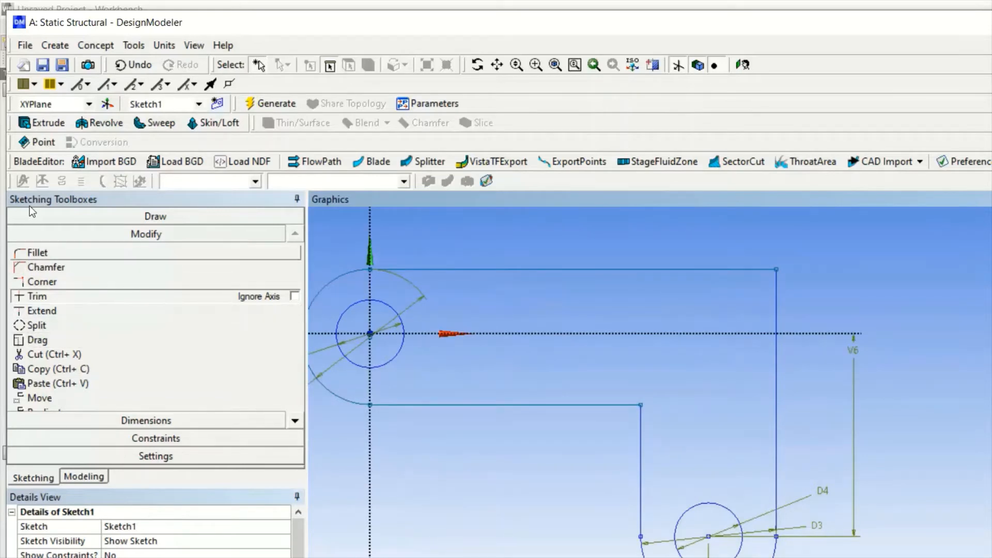
# Fillet the inner corner and set radius R7 to 10 mm
pyautogui.click(39, 252)
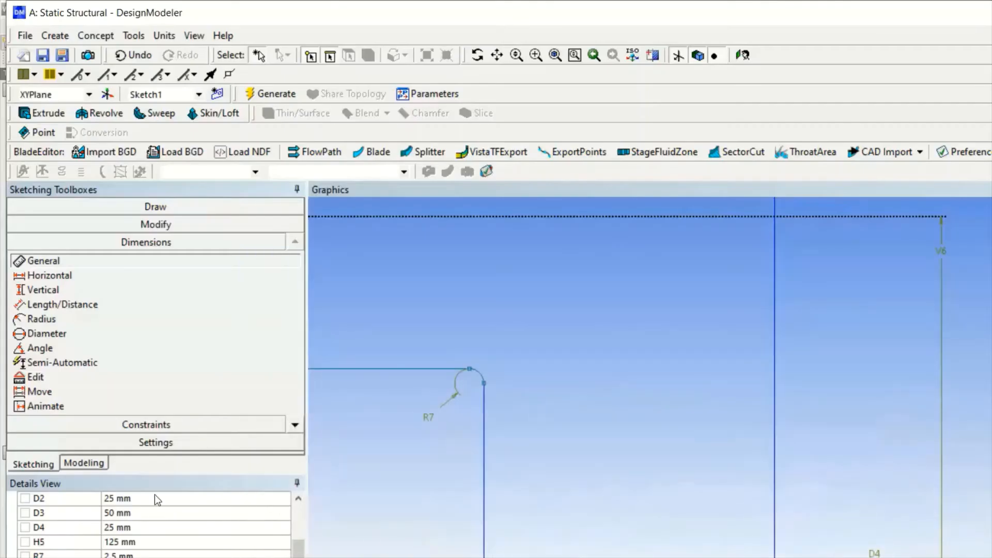
pyautogui.click(38, 555)
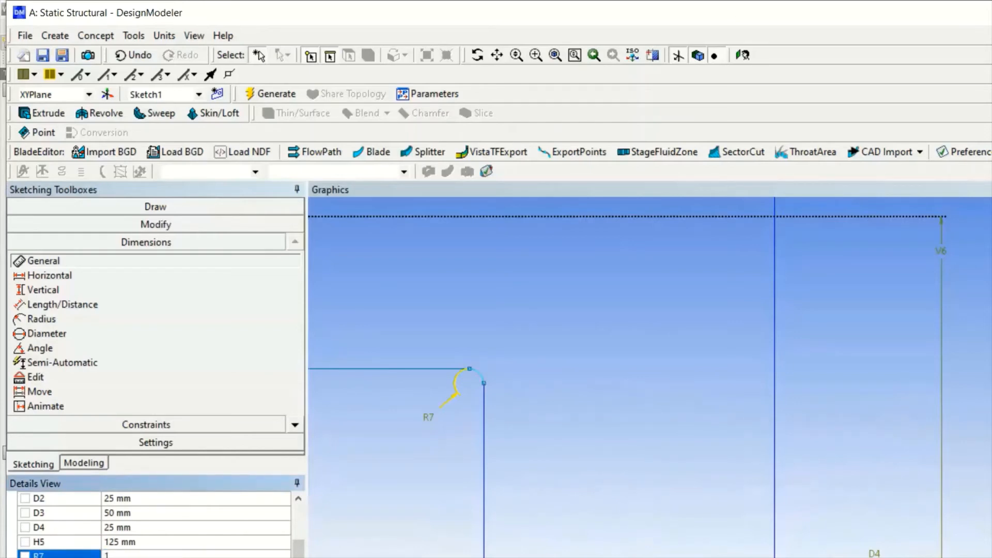
pyautogui.write('10 mm')
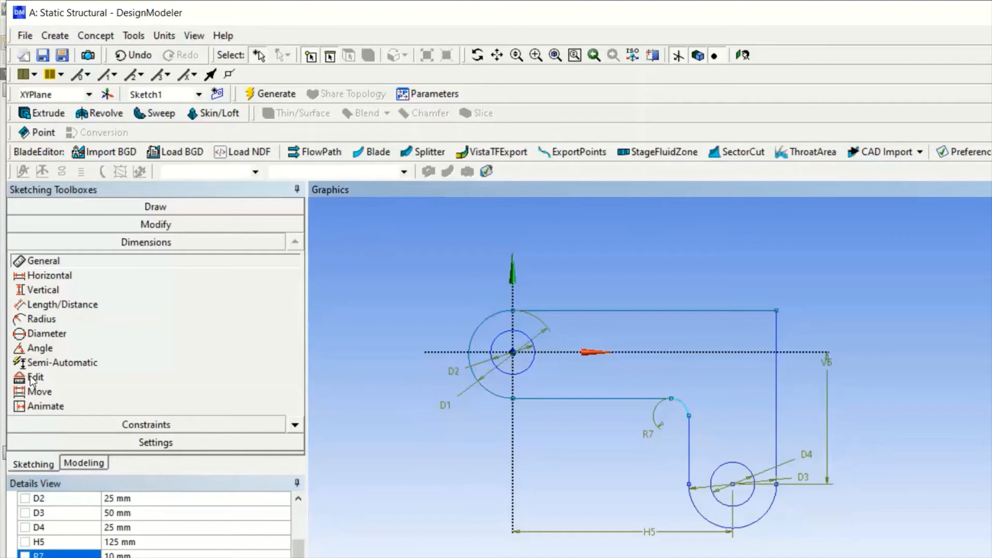
pyautogui.click(83, 462)
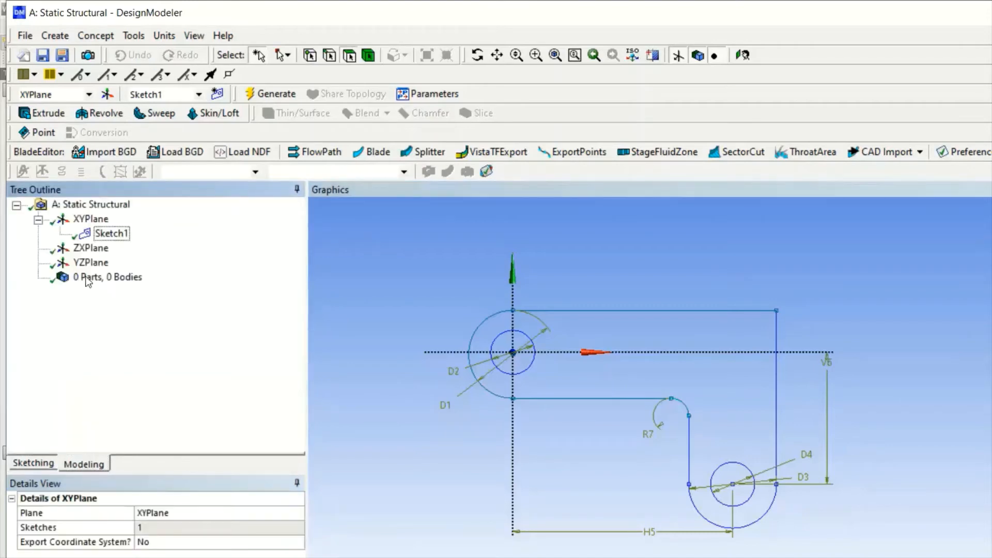
# Extrude Sketch1 as Extrude1 and generate the solid L-bracket body
pyautogui.click(112, 233)
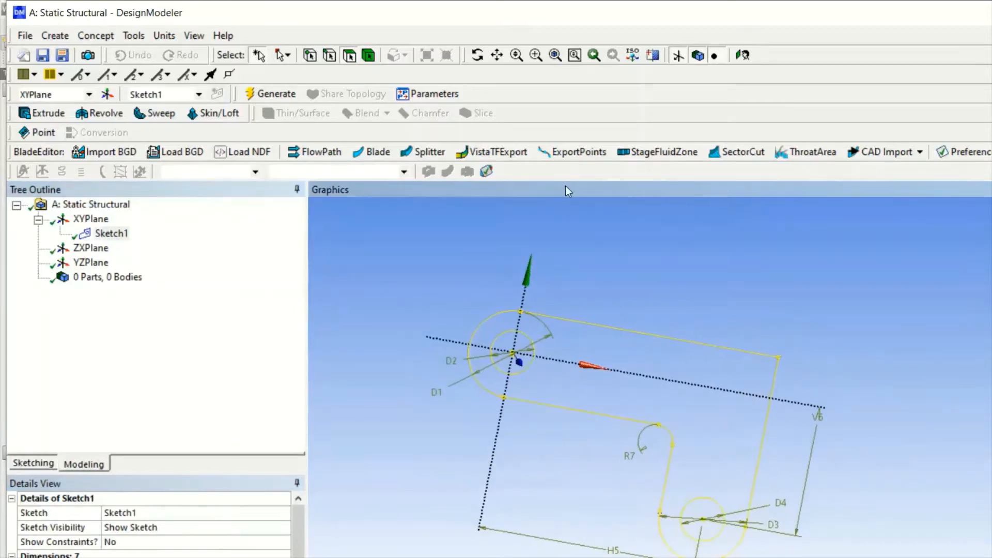
pyautogui.click(46, 113)
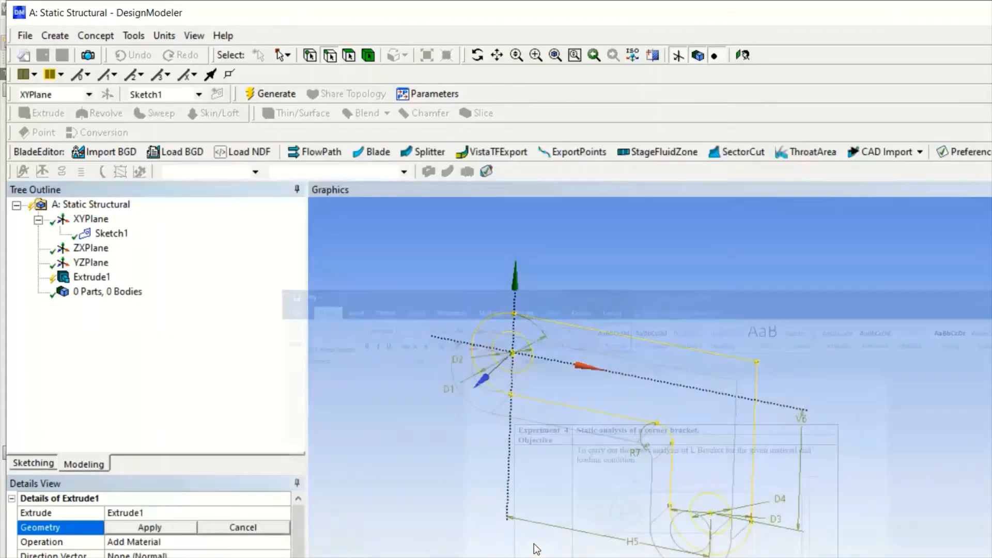
pyautogui.click(149, 527)
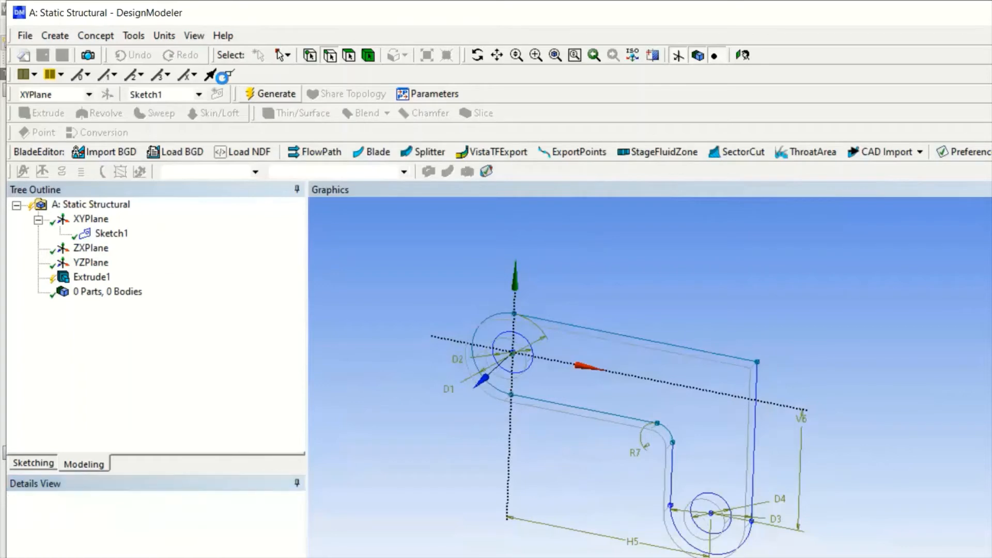
pyautogui.click(274, 94)
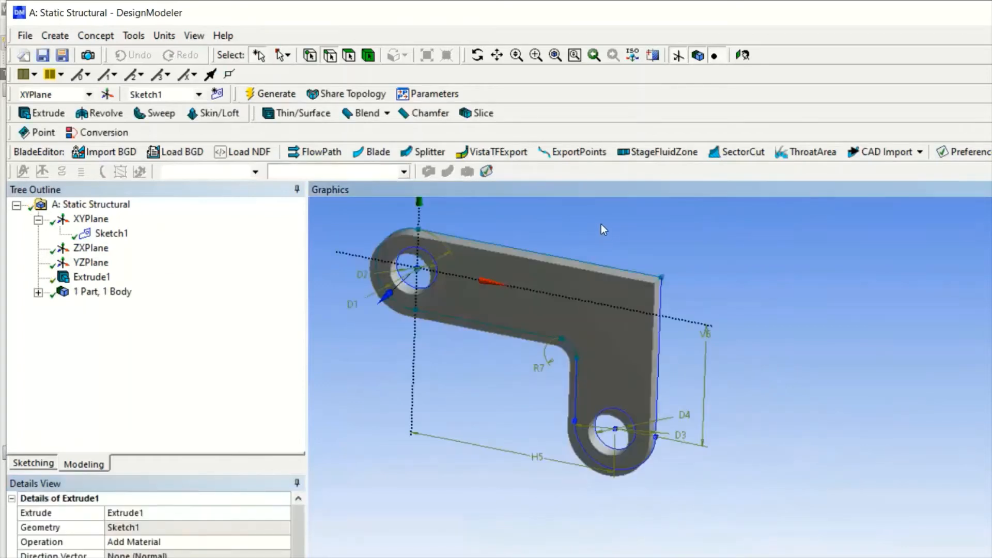
pyautogui.moveTo(482, 95)
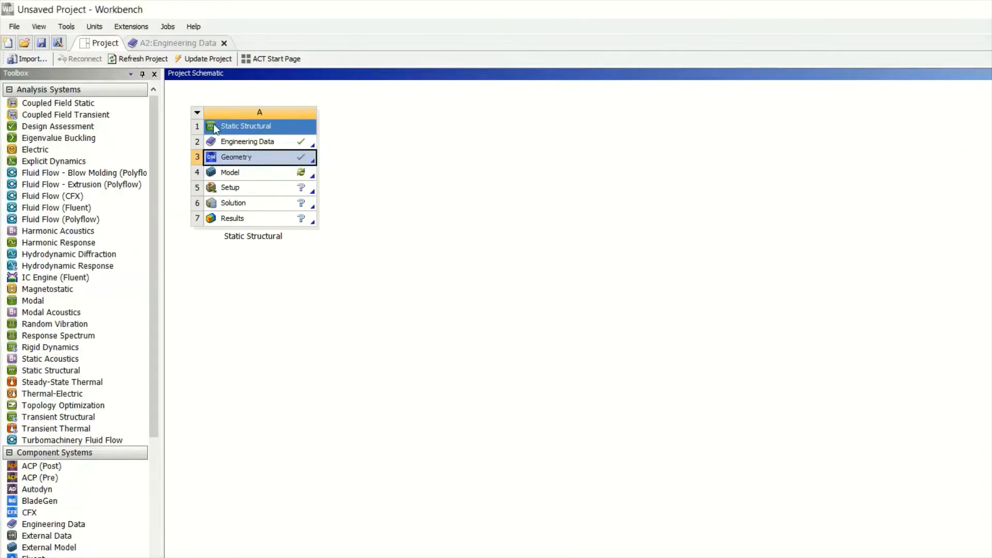
pyautogui.rightClick(235, 157)
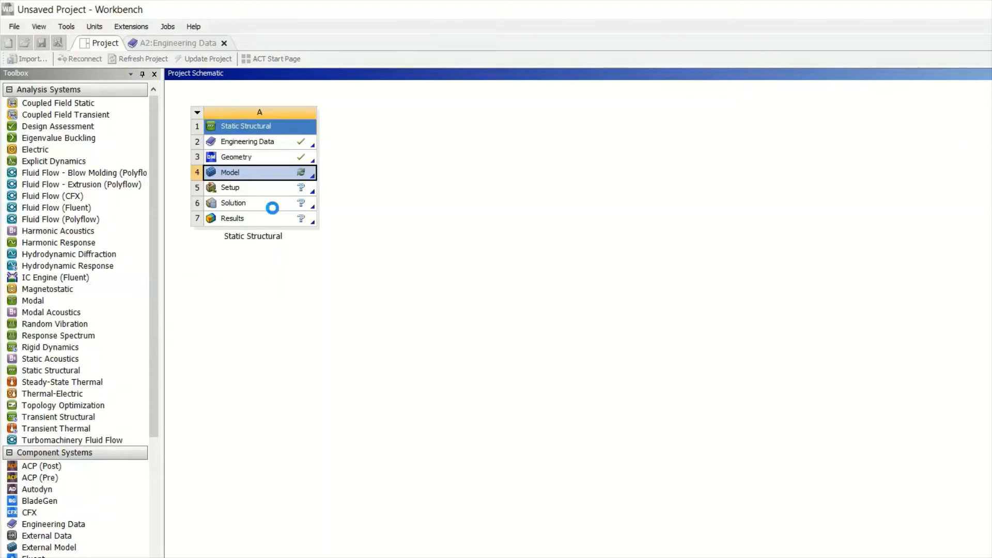
# Open the bracket model from the project schematic to reload the geometry
pyautogui.doubleClick(235, 156)
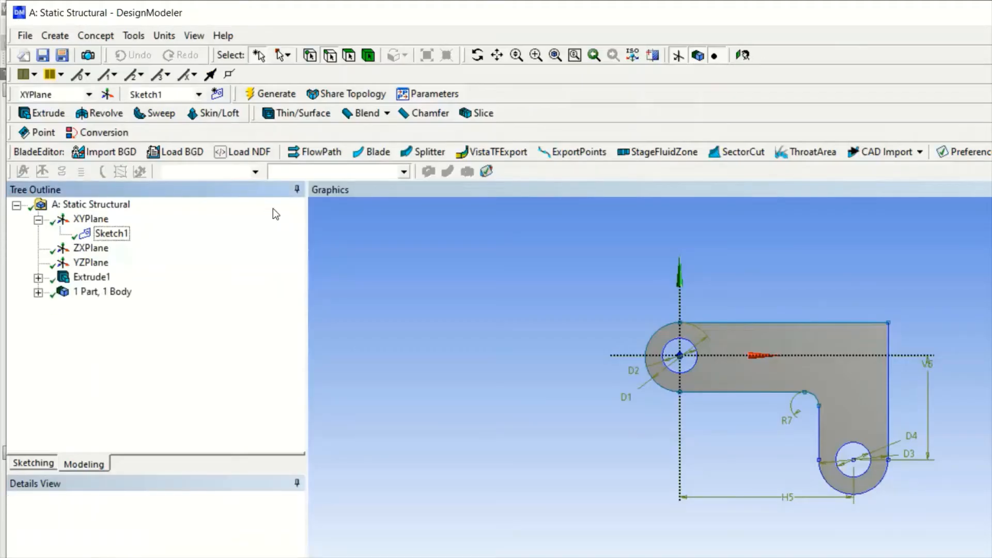
pyautogui.moveTo(604, 525)
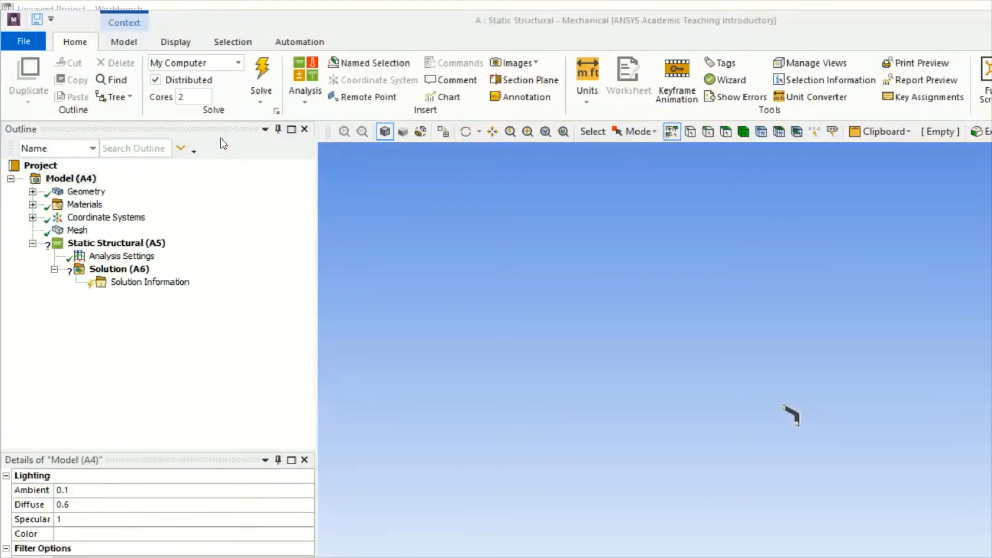
pyautogui.moveTo(658, 366)
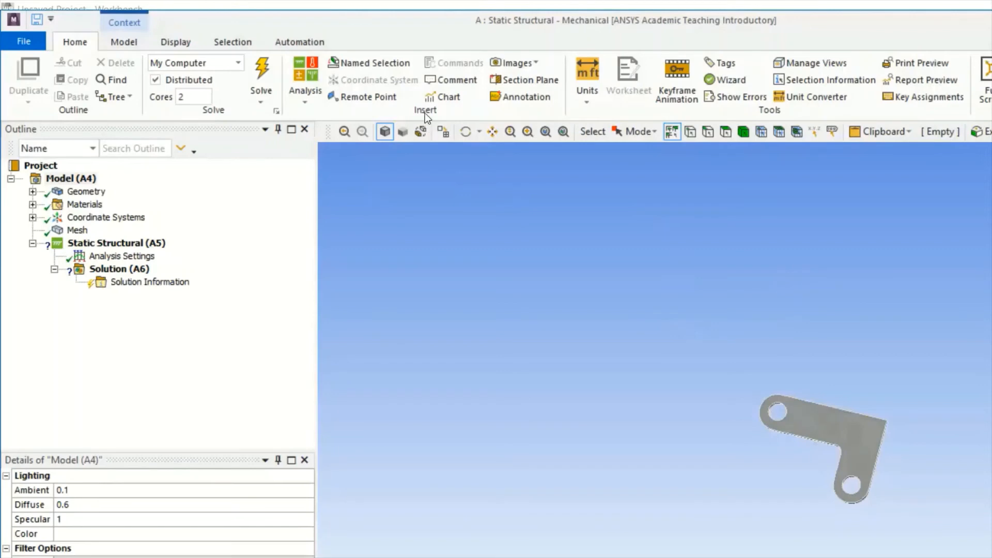
pyautogui.moveTo(544, 132)
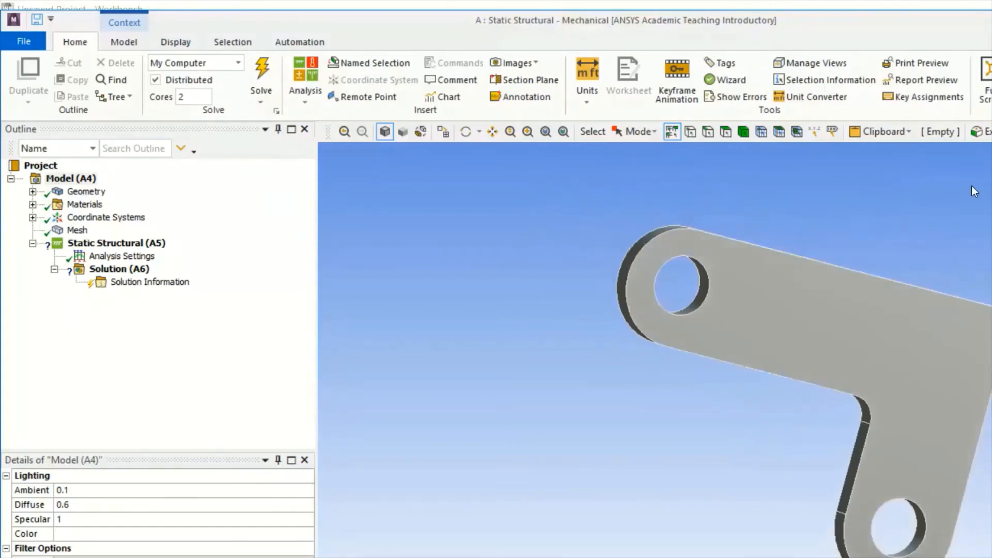
# Expand Geometry in the Outline tree and display the bracket's mesh
pyautogui.click(86, 191)
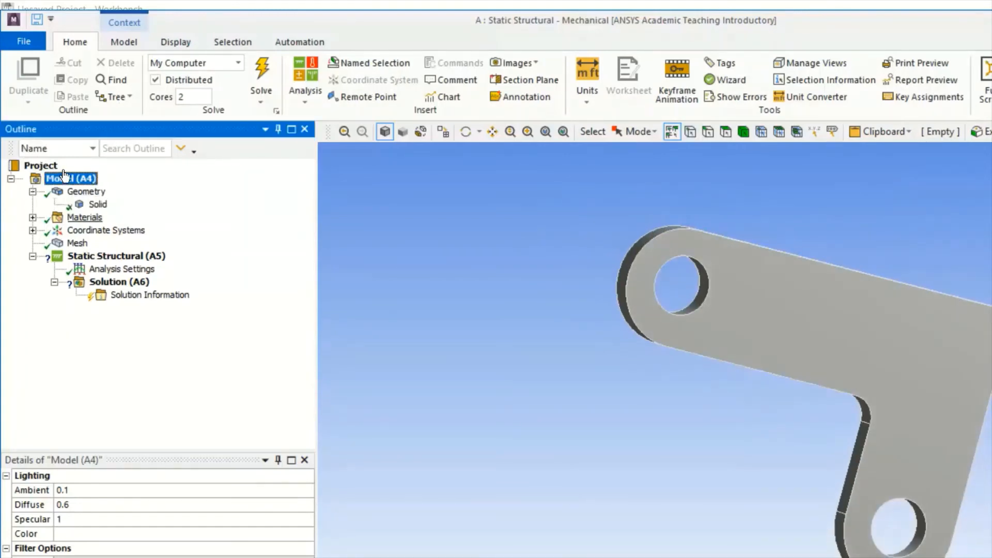
pyautogui.click(98, 203)
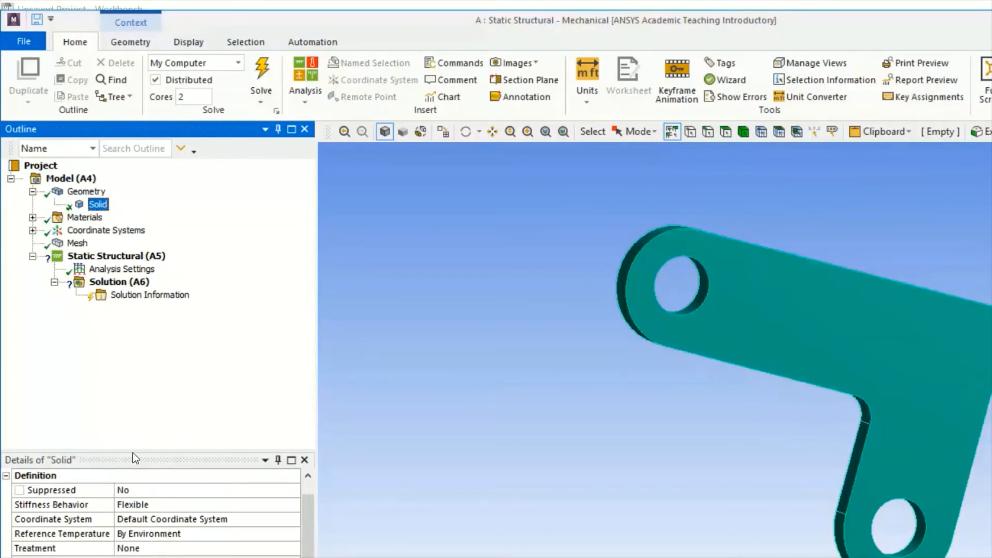
pyautogui.moveTo(643, 391)
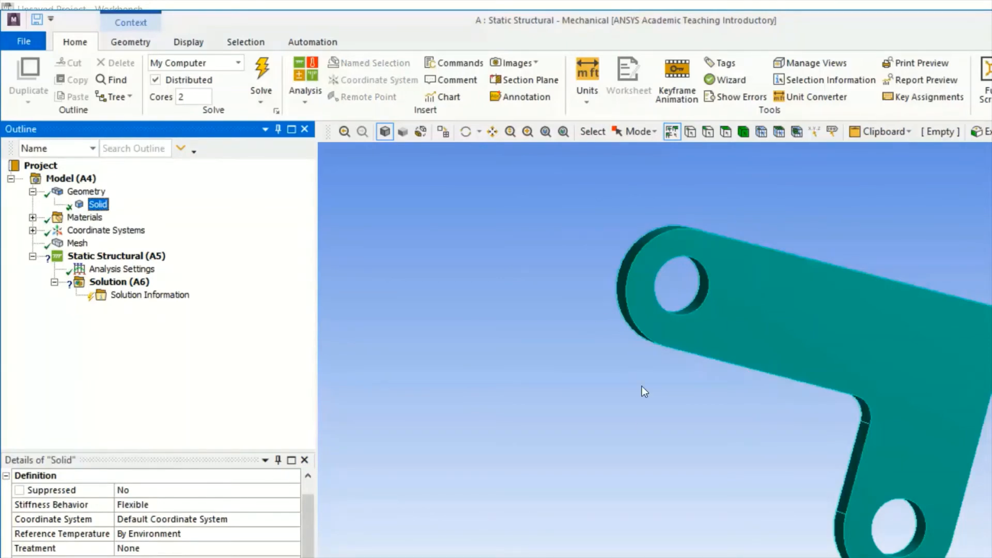
pyautogui.click(77, 243)
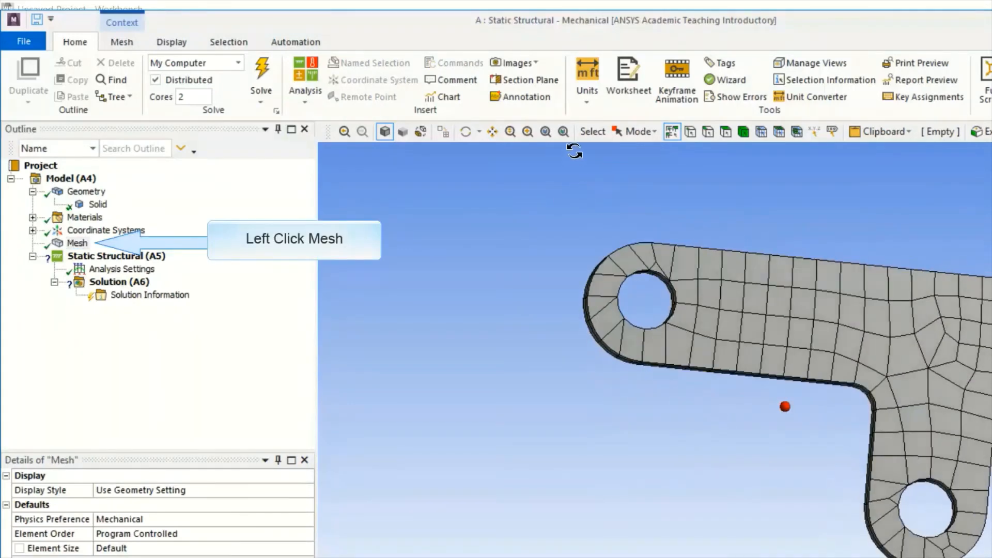
# Select the Static Structural (A5) branch, leaving the mesh display for the plain bracket
pyautogui.click(76, 242)
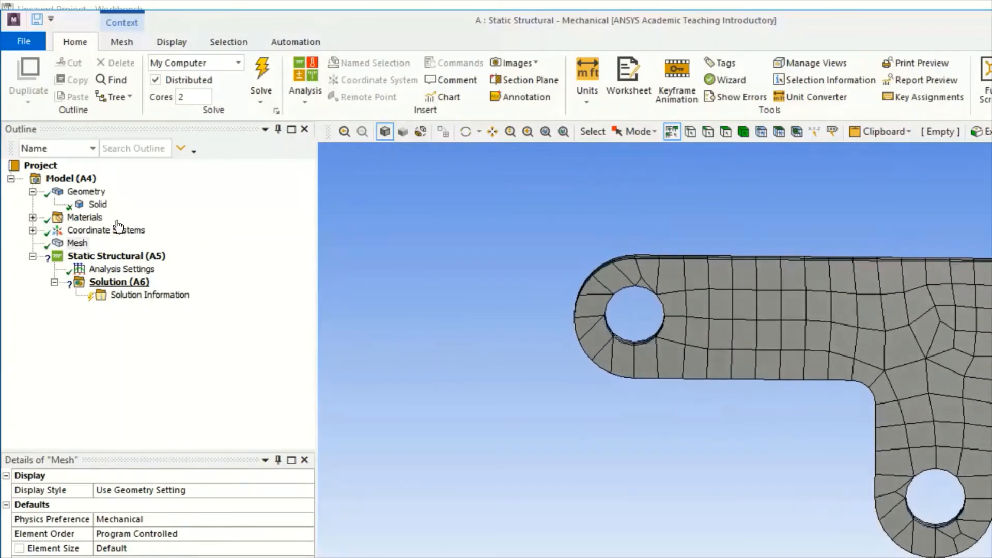
pyautogui.click(115, 255)
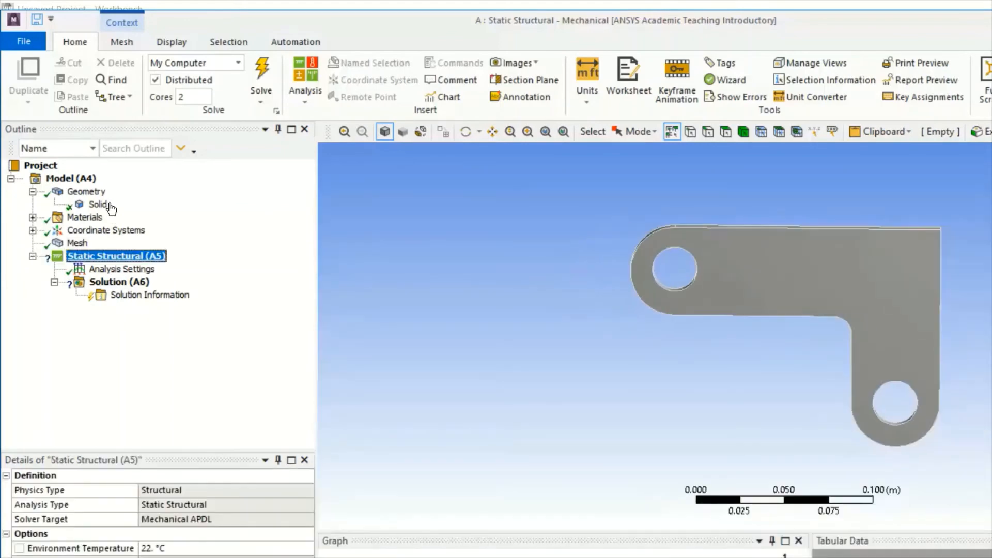
# Insert a Fixed Support on Static Structural scoped to the left hole's inner face
pyautogui.rightClick(116, 256)
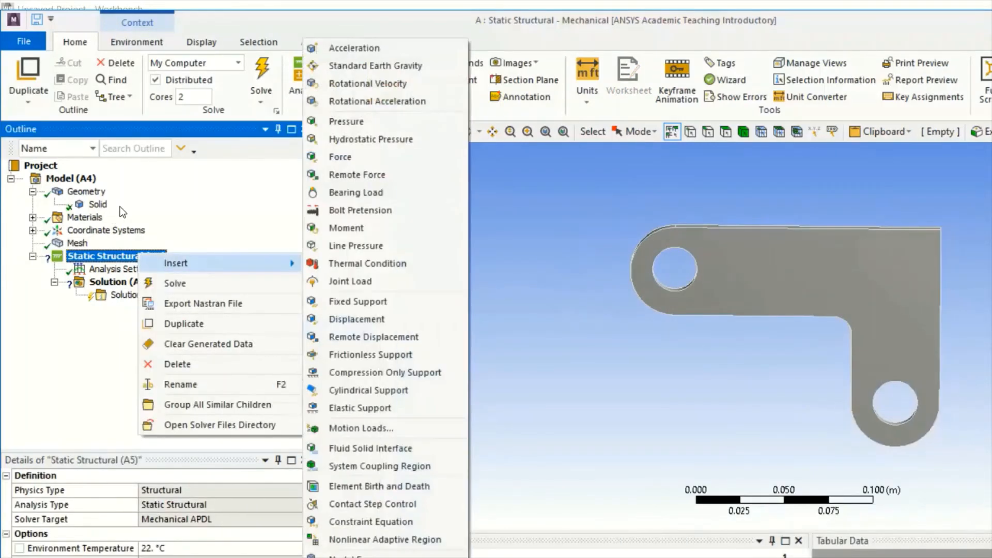
pyautogui.moveTo(357, 301)
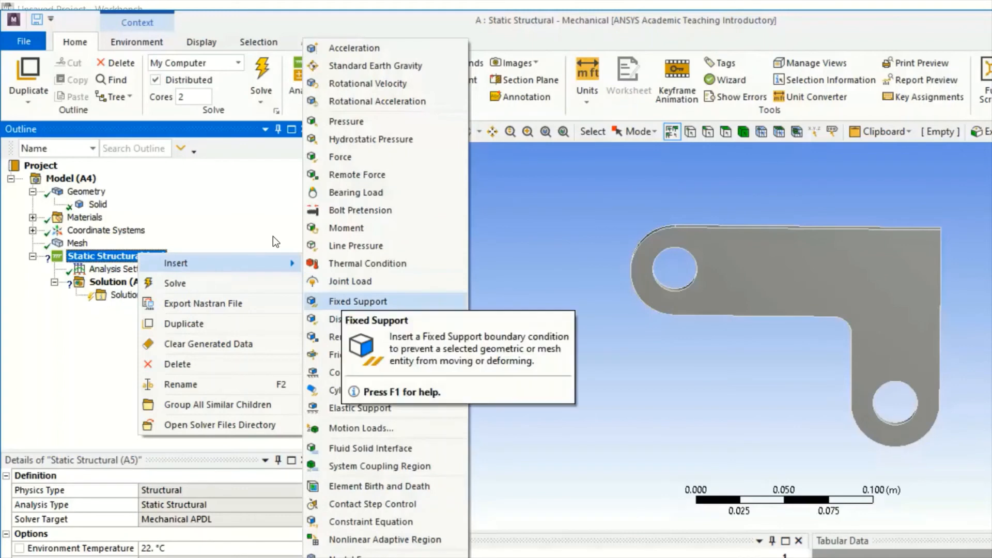
pyautogui.click(358, 301)
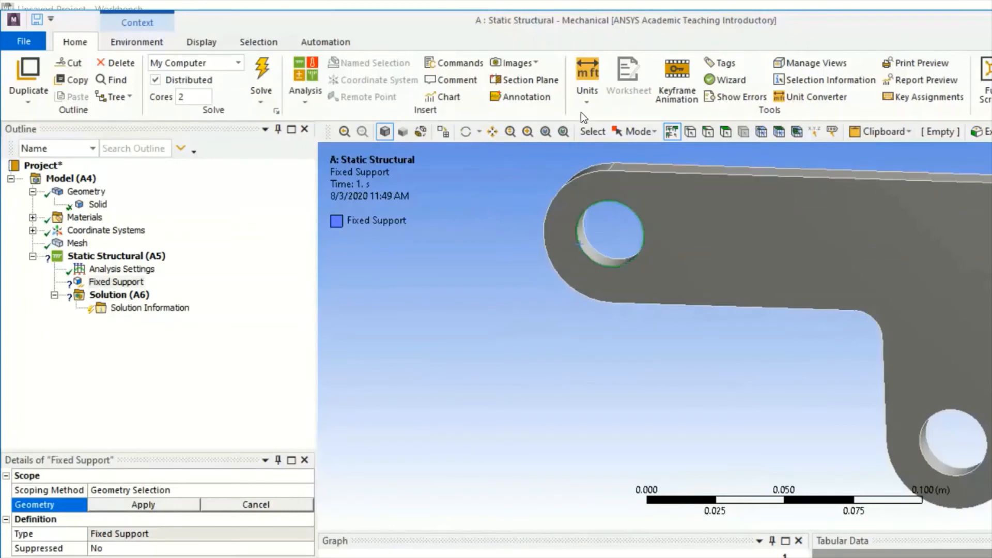
pyautogui.moveTo(725, 132)
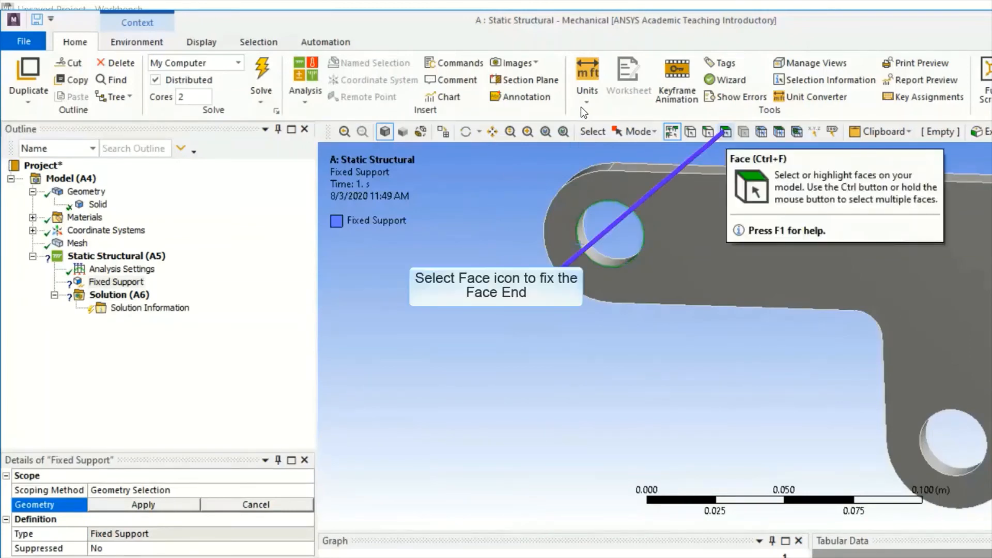
pyautogui.moveTo(726, 132)
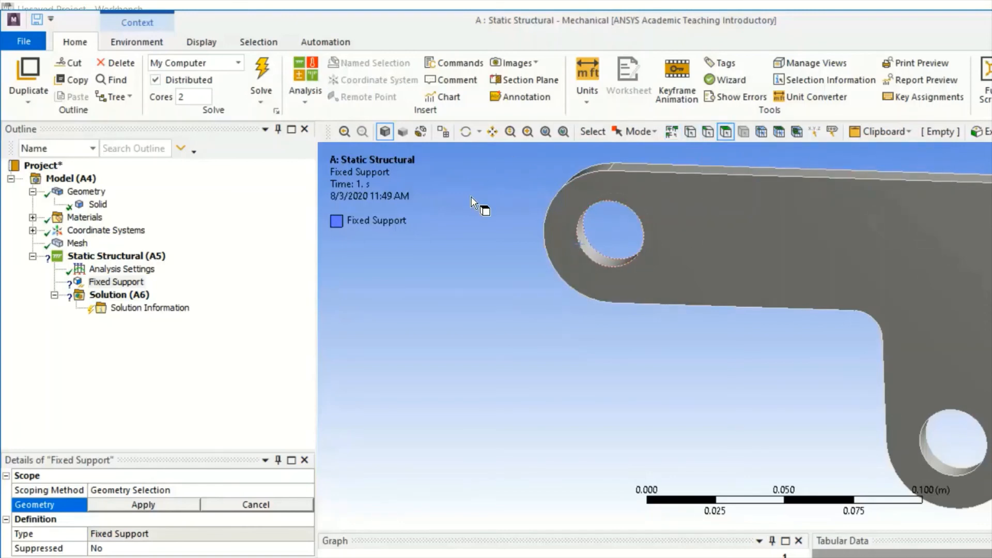
pyautogui.click(609, 234)
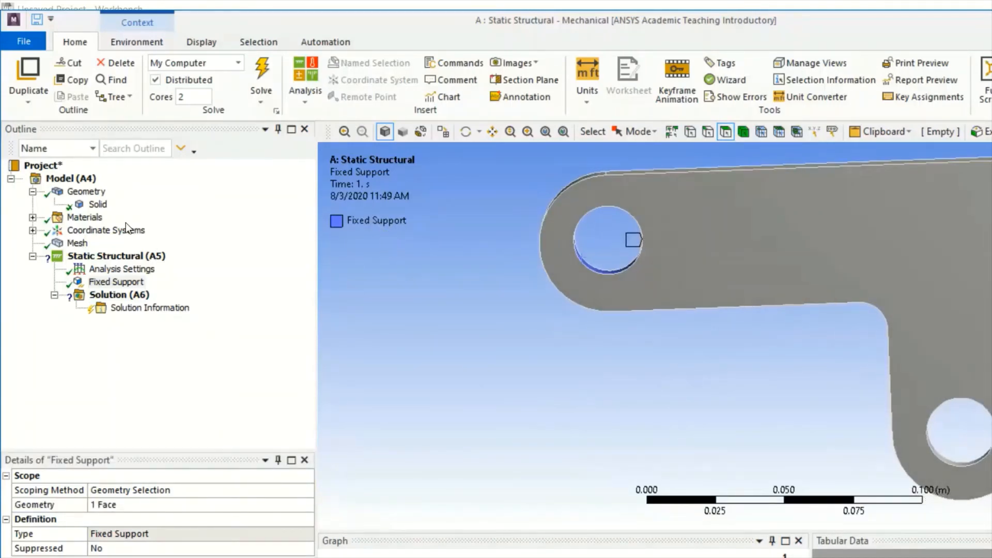
# Insert a Force load of 1000 N along Y on the lower hole face
pyautogui.rightClick(115, 256)
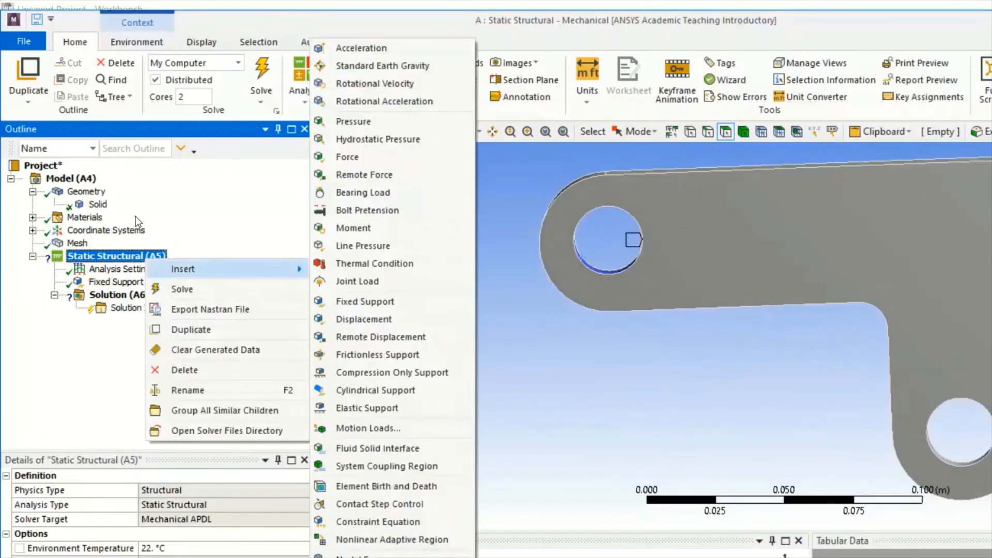
pyautogui.moveTo(441, 283)
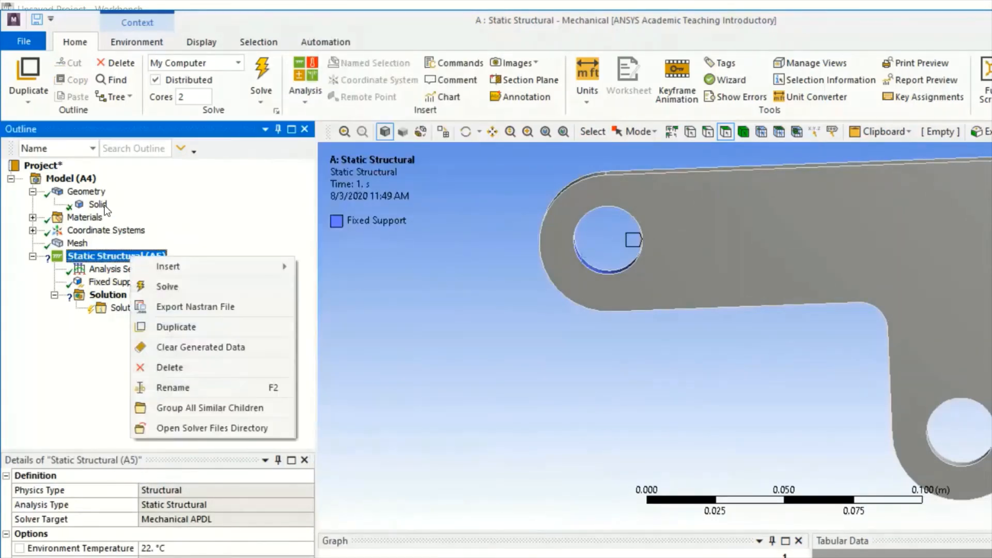
pyautogui.click(168, 266)
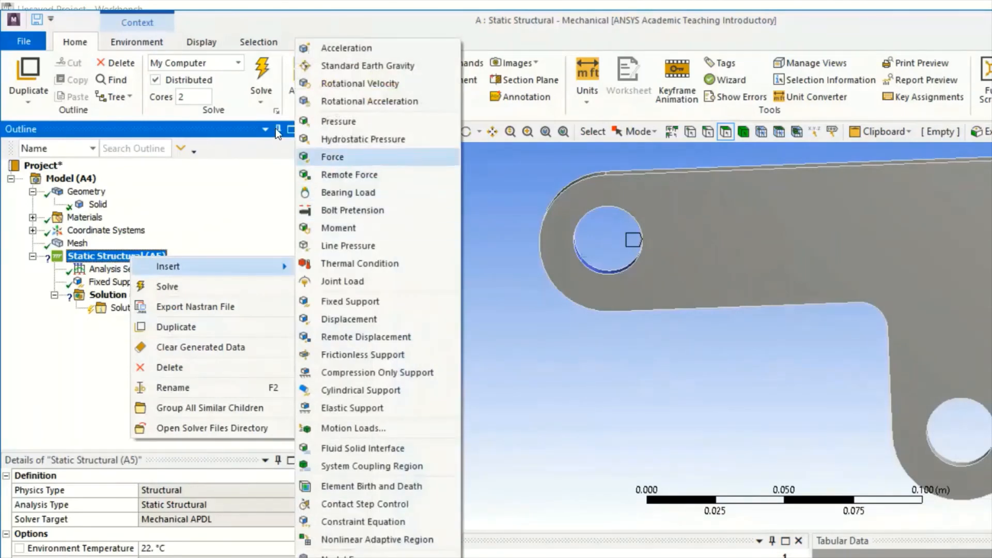
pyautogui.click(332, 157)
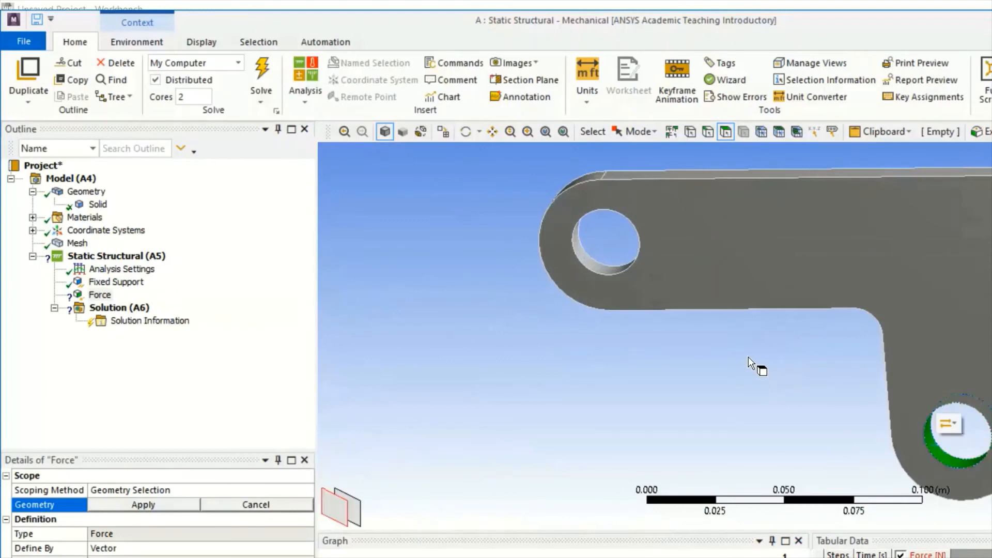
pyautogui.moveTo(753, 366); pyautogui.dragTo(526, 358)
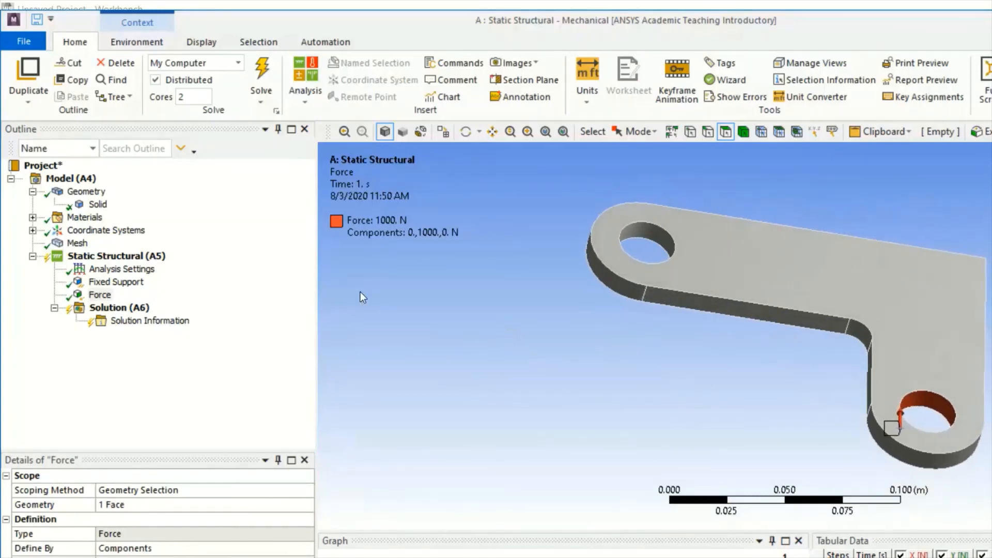
# Add an Equivalent (von-Mises) stress result under Solution and solve, peaking at 3.4343e7 Pa
pyautogui.rightClick(118, 307)
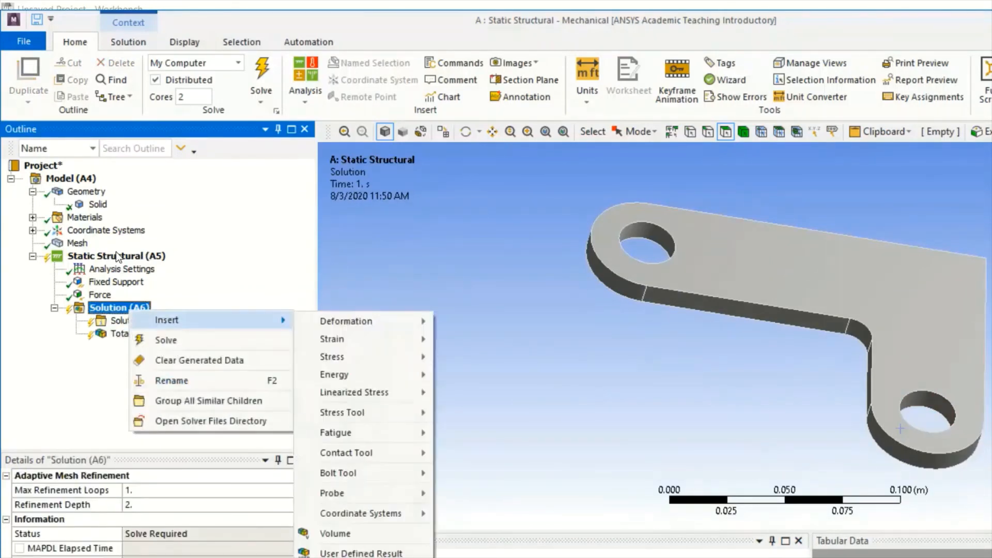
pyautogui.moveTo(331, 355)
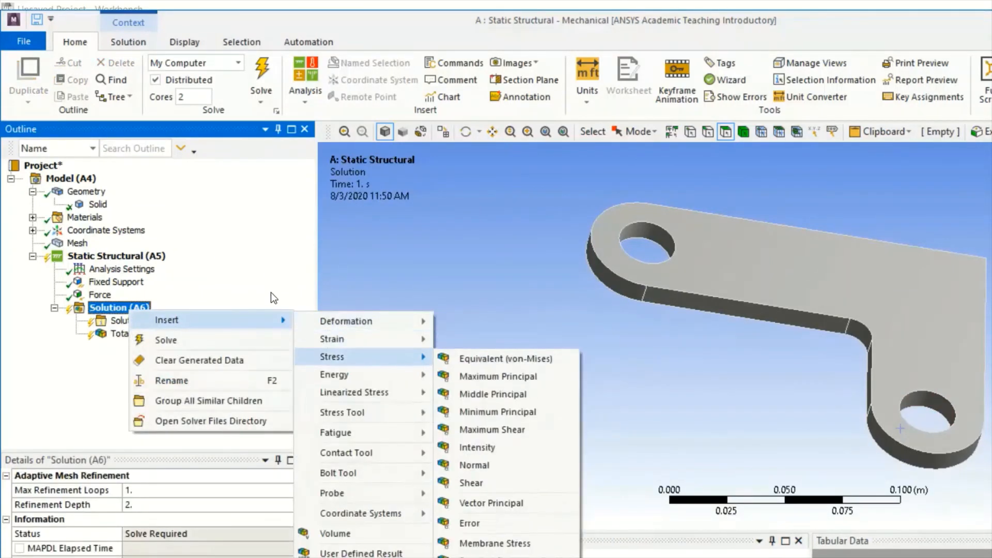
pyautogui.click(504, 358)
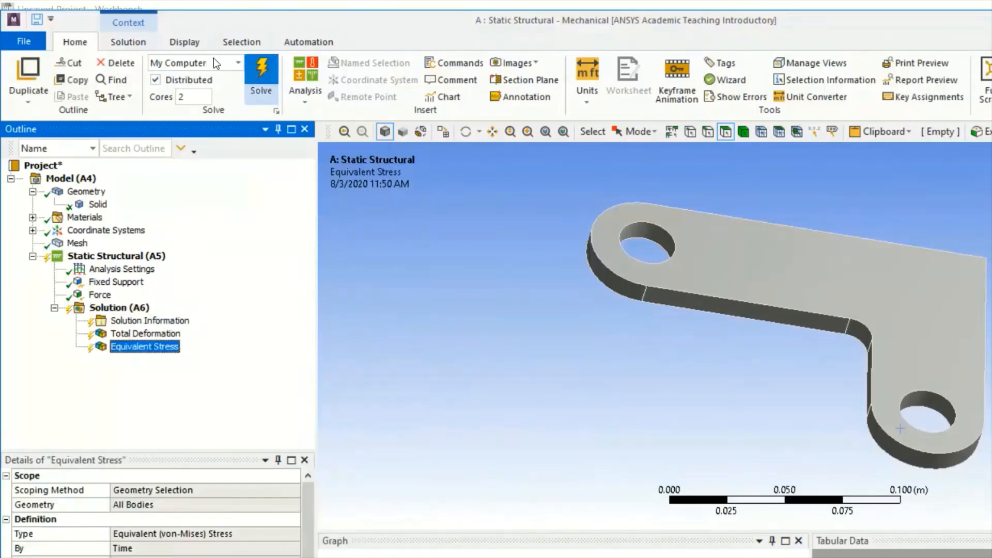
pyautogui.click(259, 73)
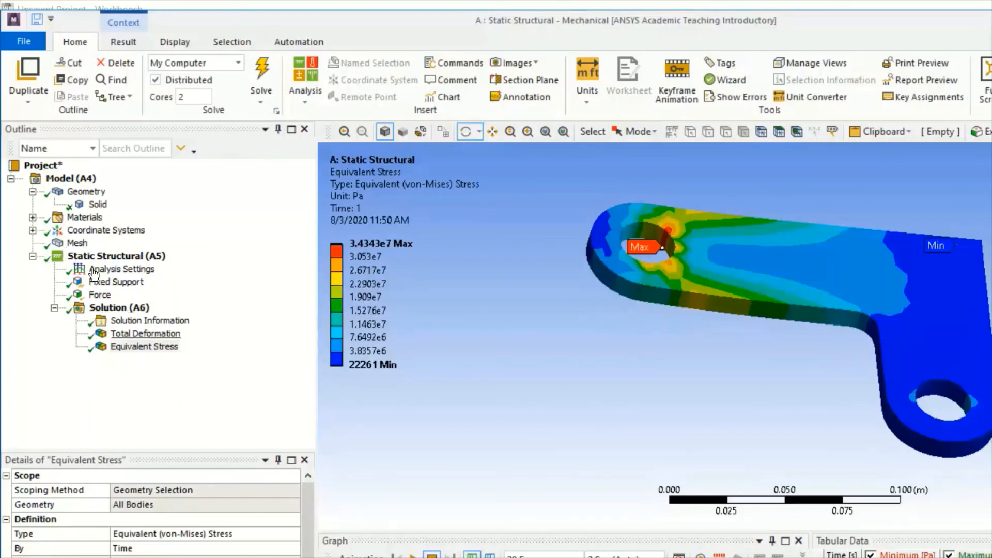
pyautogui.click(145, 333)
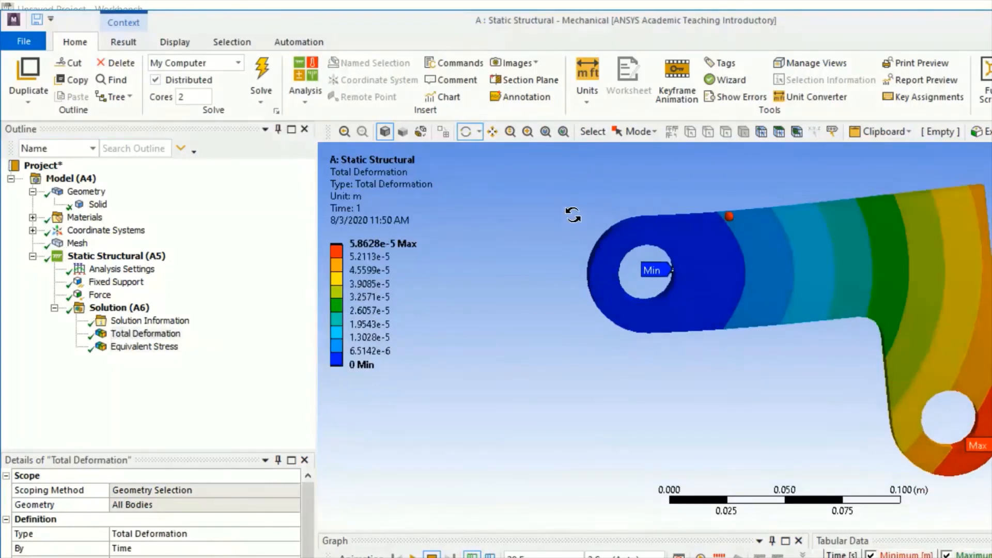
pyautogui.click(144, 346)
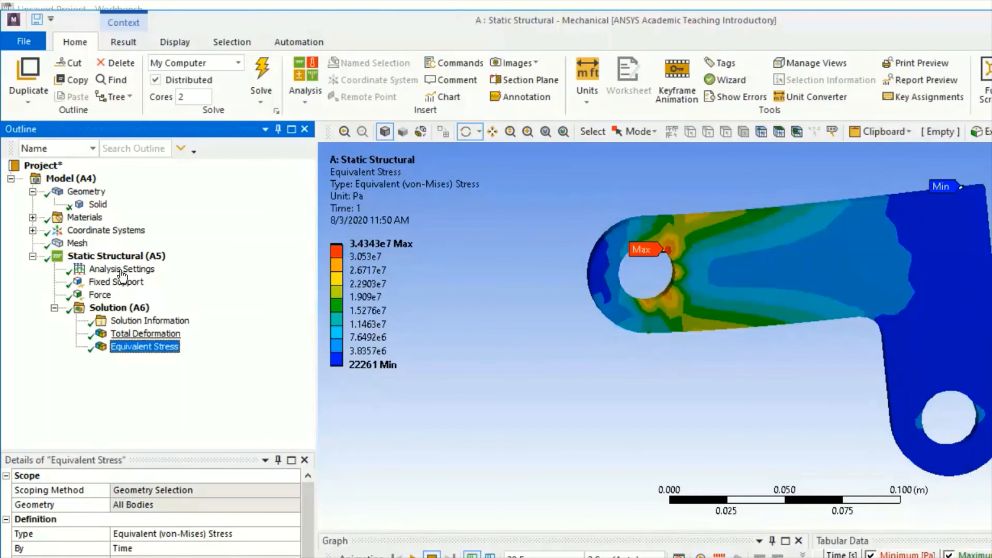